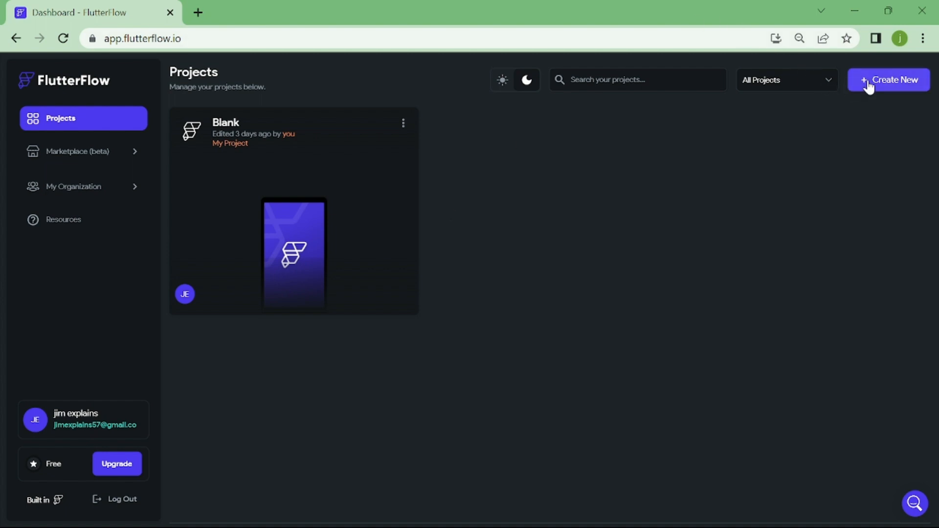
Create a blank FlutterFlow app with the project name 'firebasetutorial'
click(889, 79)
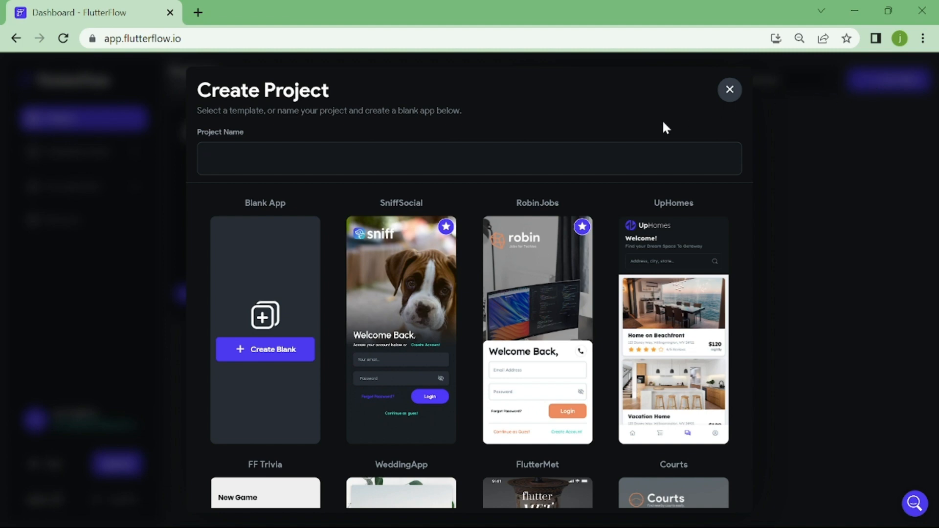
text(fire)
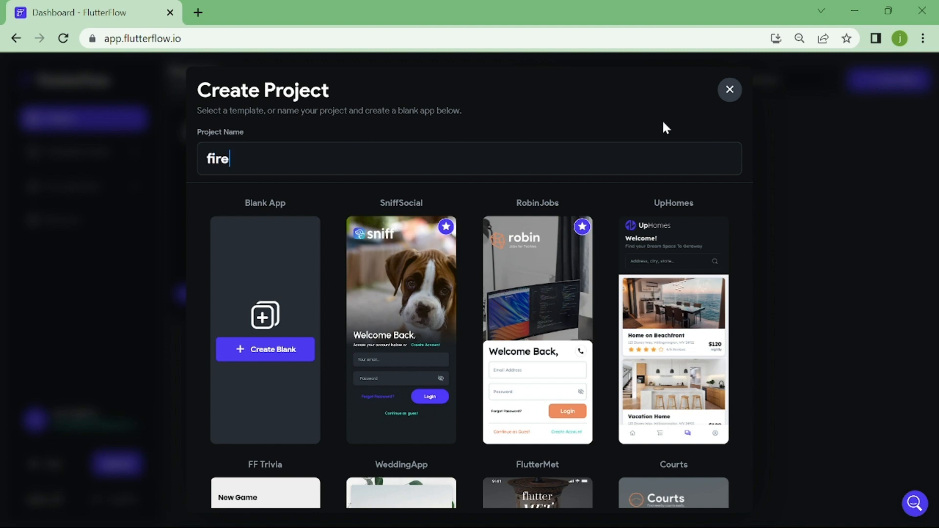
text(basetut)
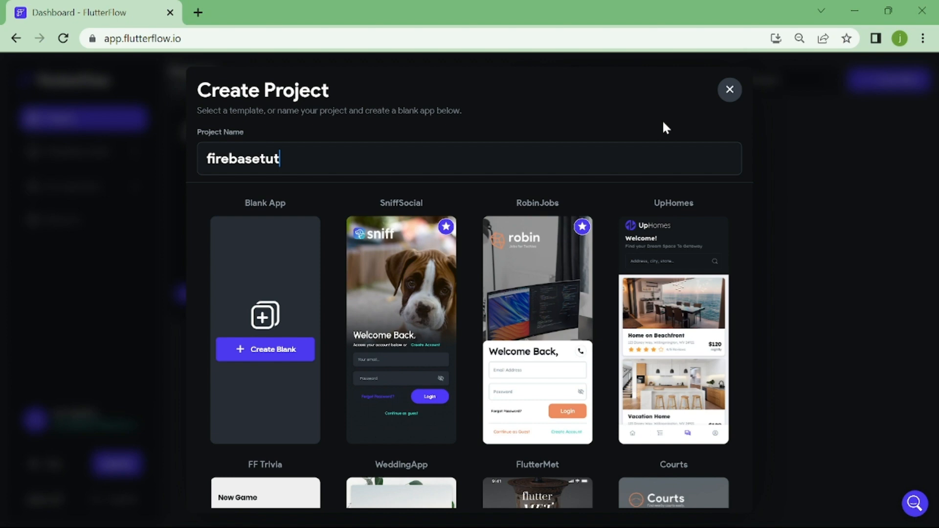
text(orial)
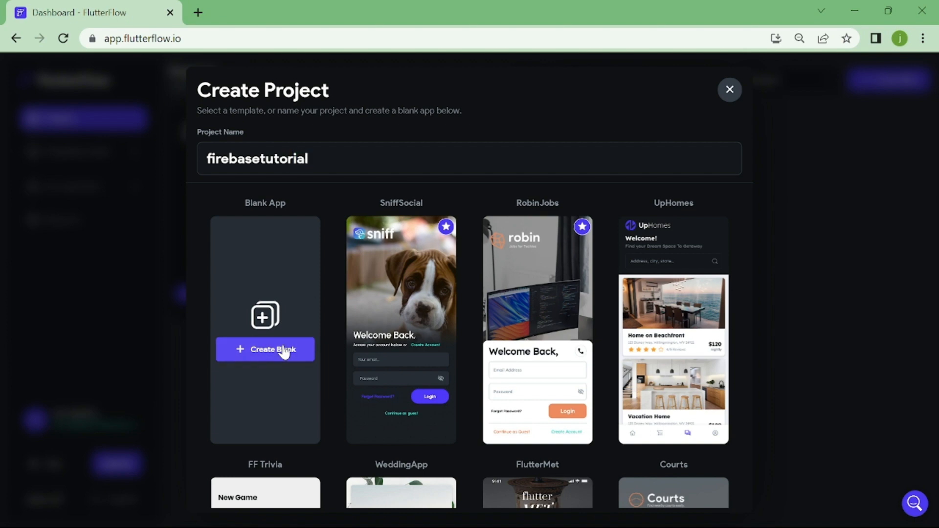
click(265, 349)
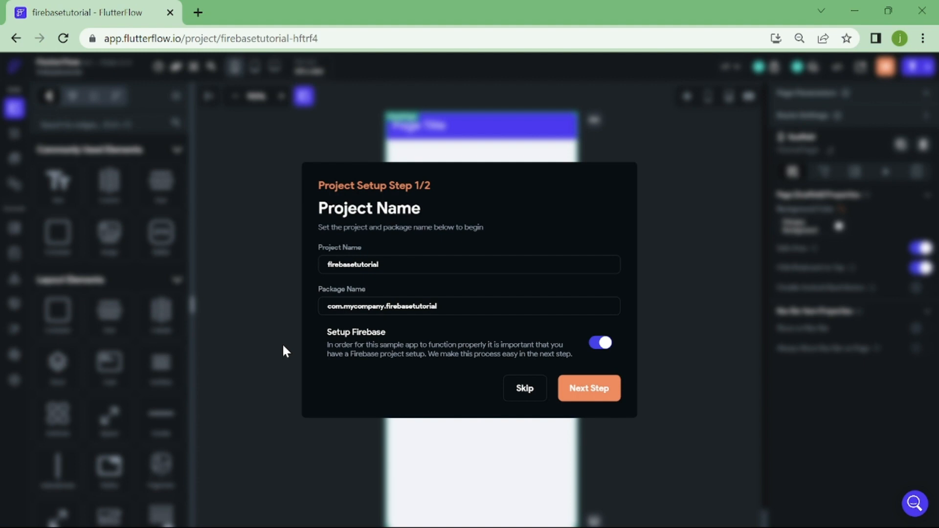
mouse_move(587, 388)
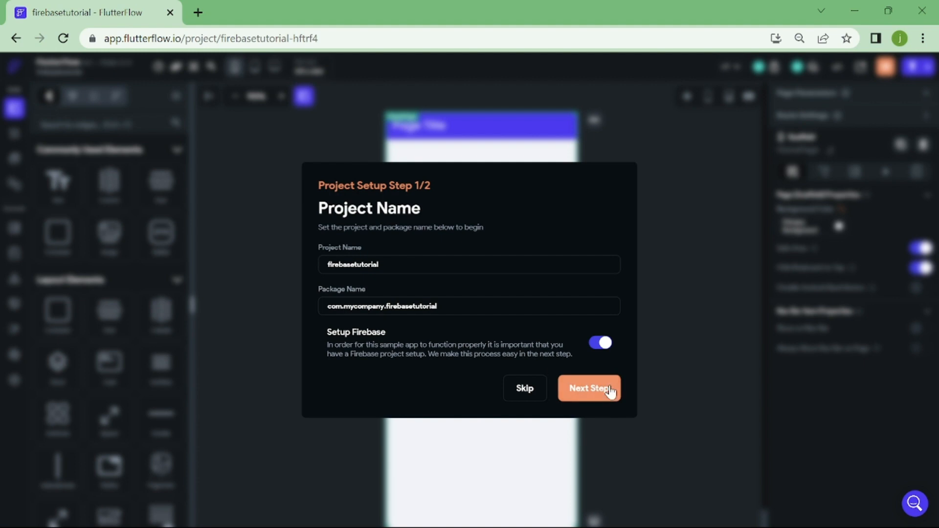
Leave Setup Firebase enabled and advance to the Add Firebase step
click(588, 389)
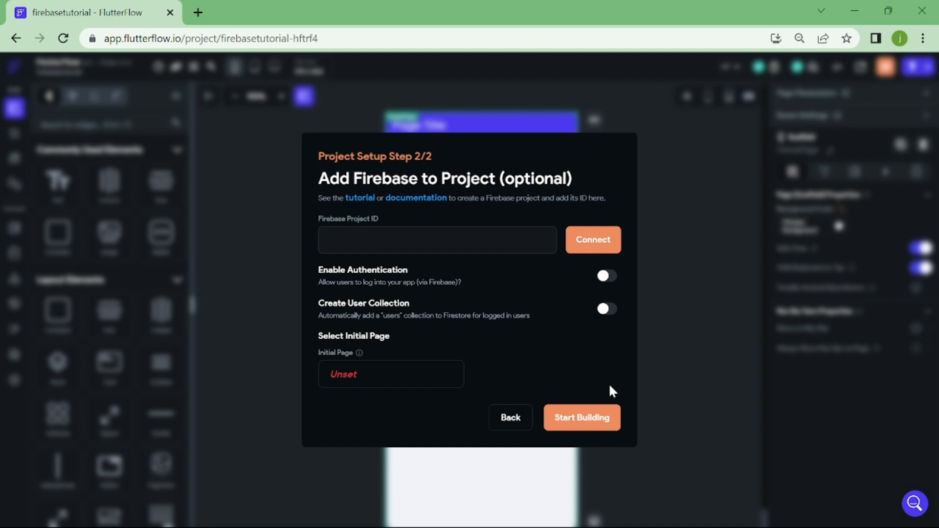
mouse_move(388, 232)
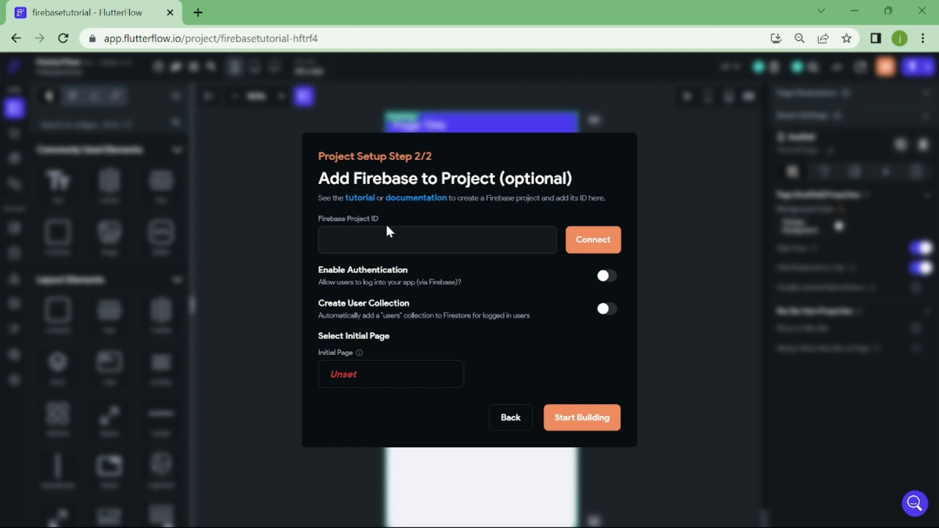
mouse_move(375, 231)
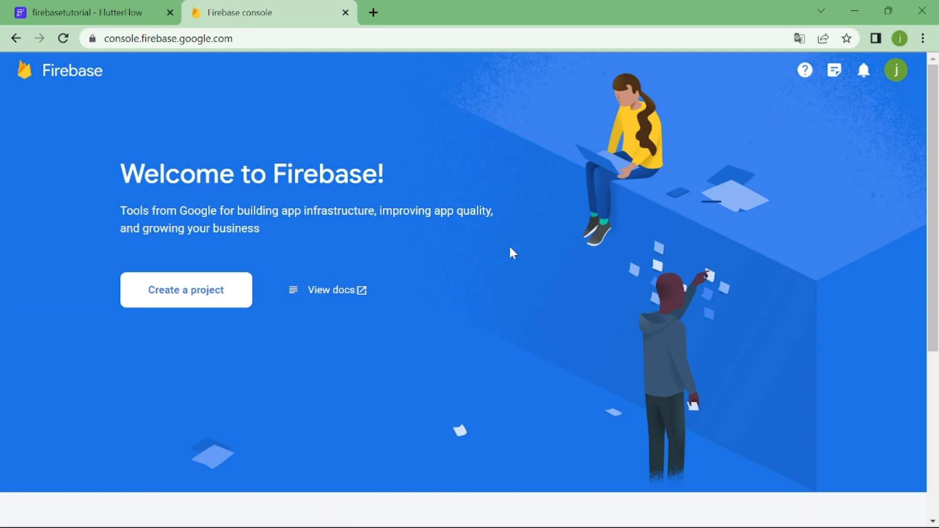
mouse_move(209, 294)
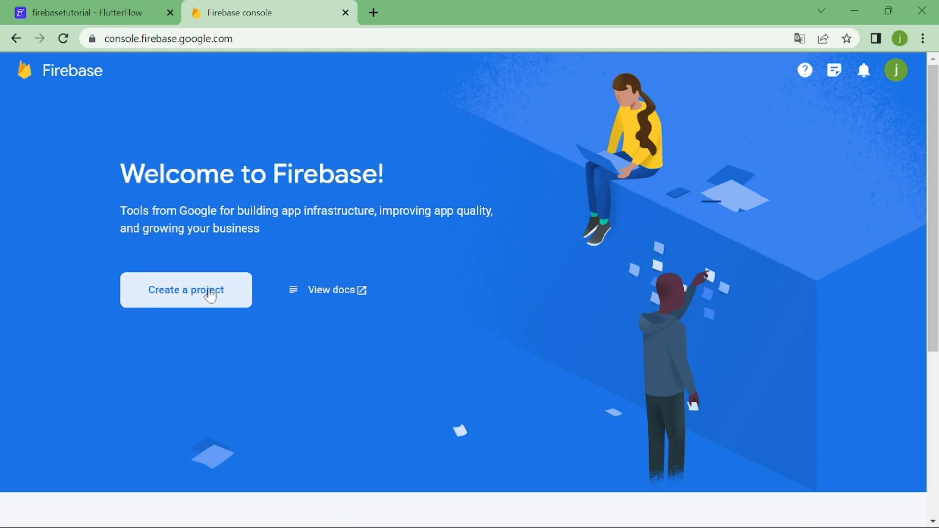
Start a new Firebase project and name it 'firebasetutorial'
click(186, 289)
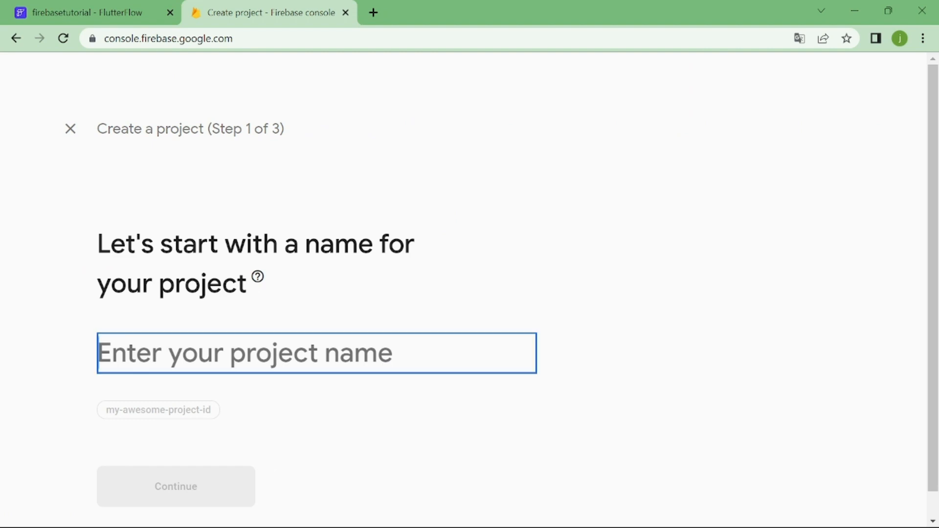
text(firebase)
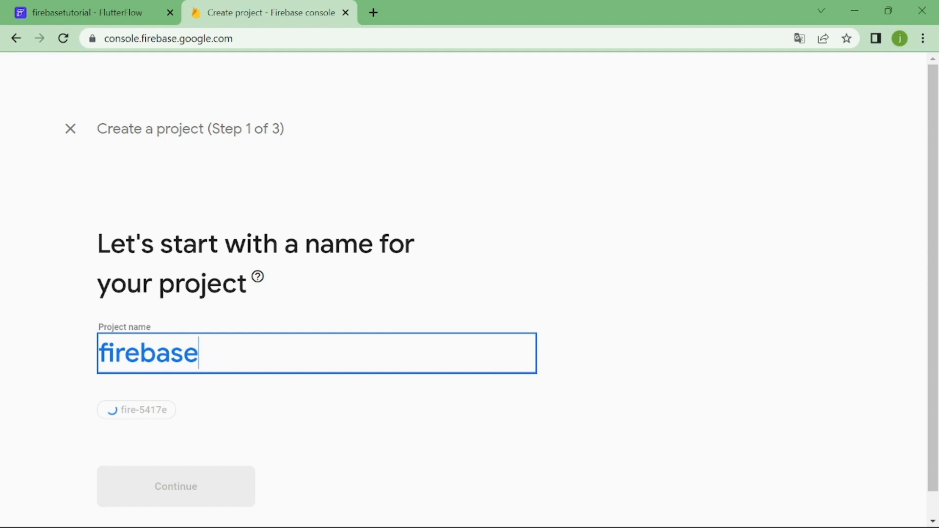
text(tutorial)
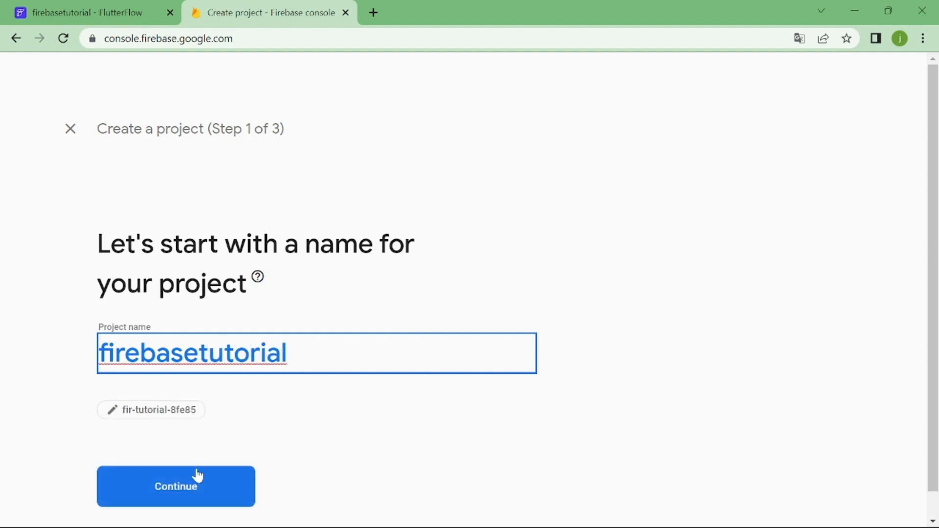
click(175, 486)
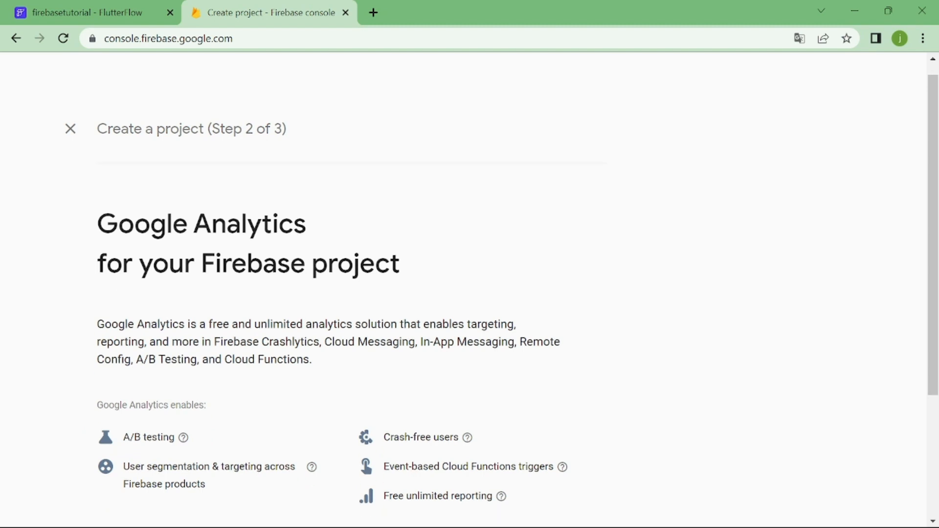
Disable Google Analytics and create the Firebase project
scroll(down, 3)
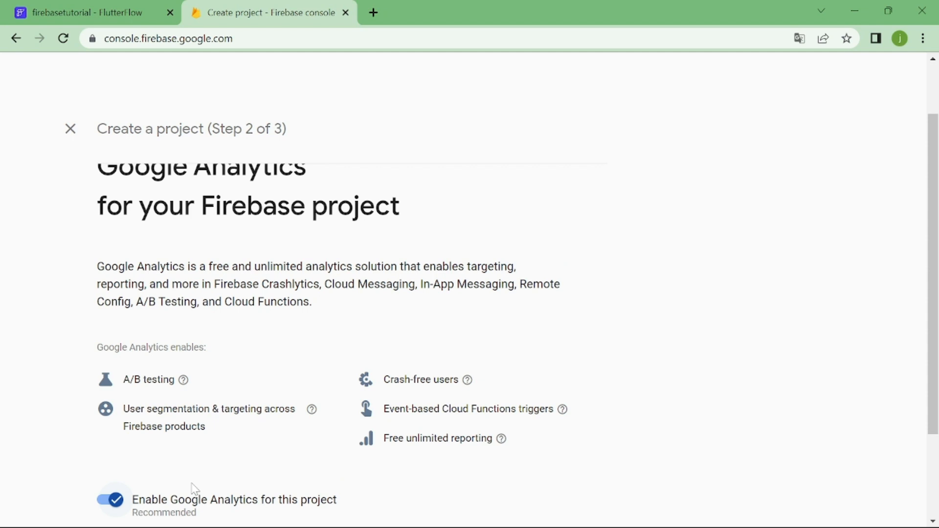
scroll(down, 3)
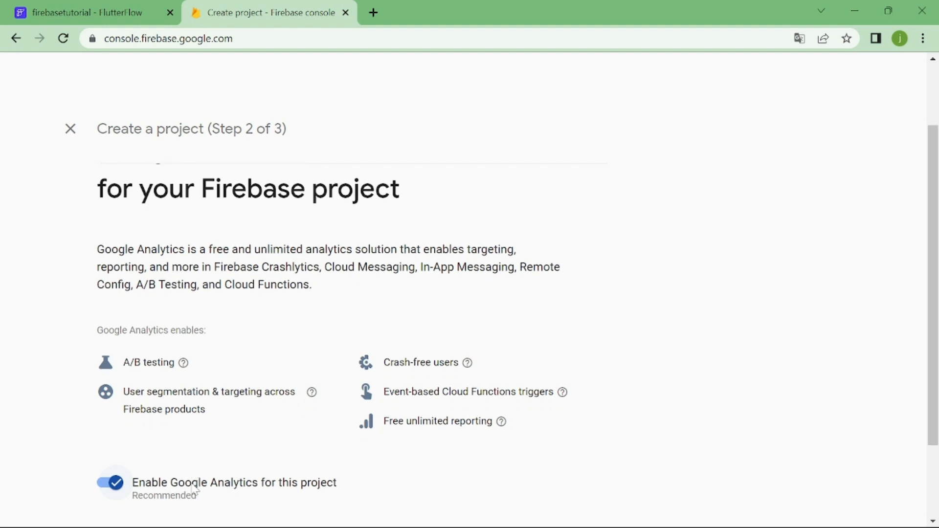
click(111, 482)
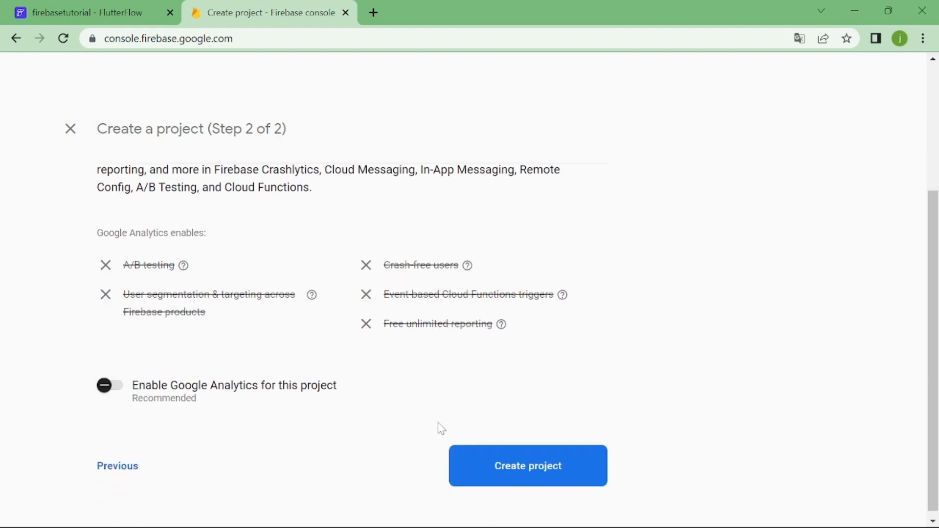
mouse_move(527, 465)
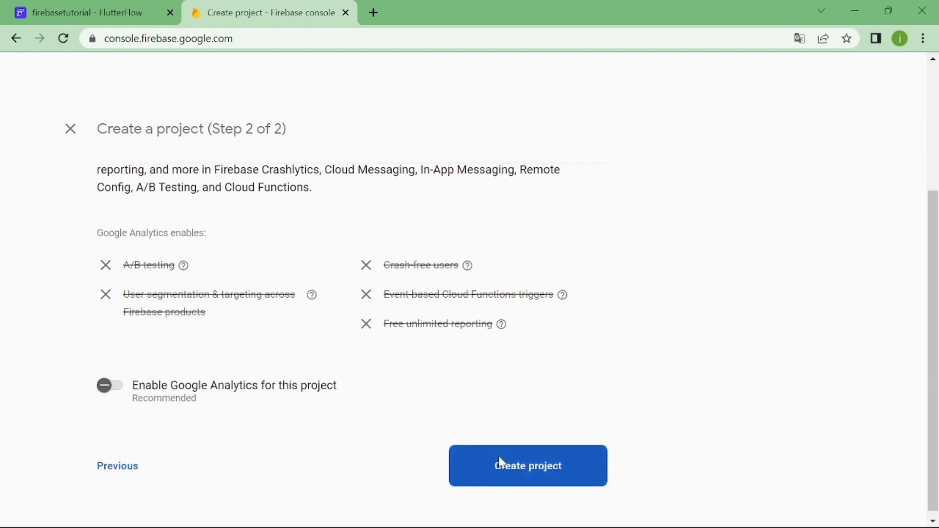
click(527, 465)
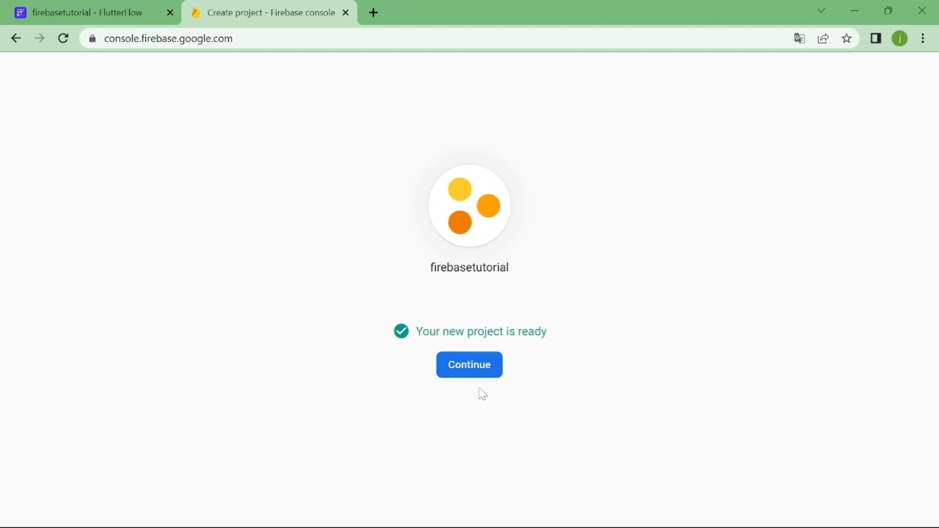
Continue to the firebasetutorial overview and show its settings menu
click(468, 364)
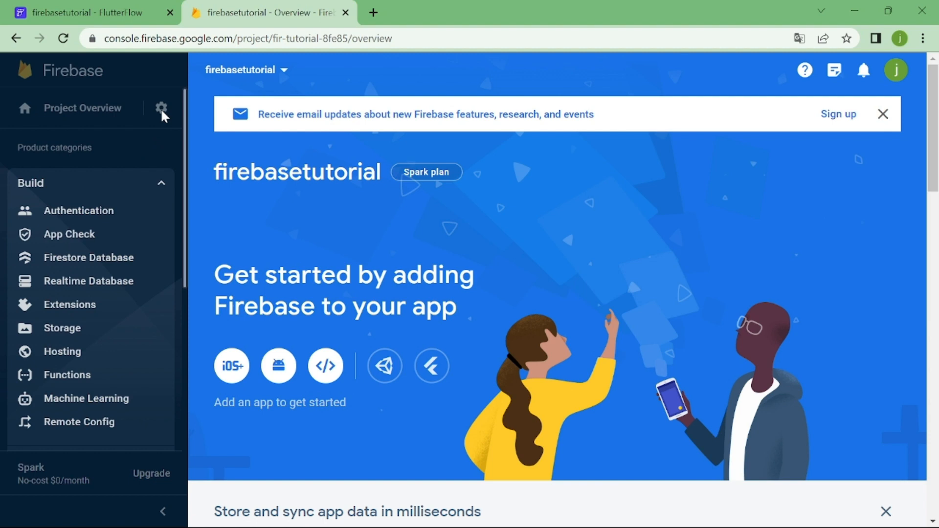
click(160, 109)
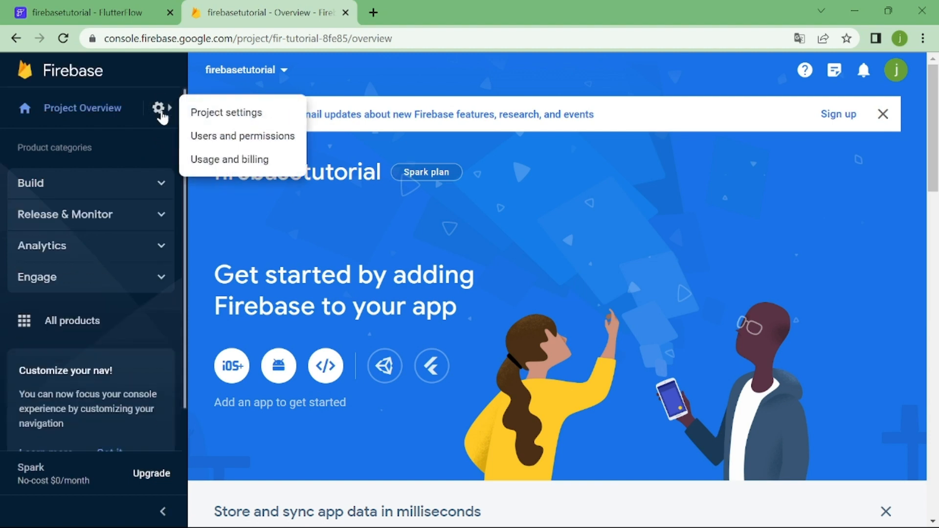
click(242, 136)
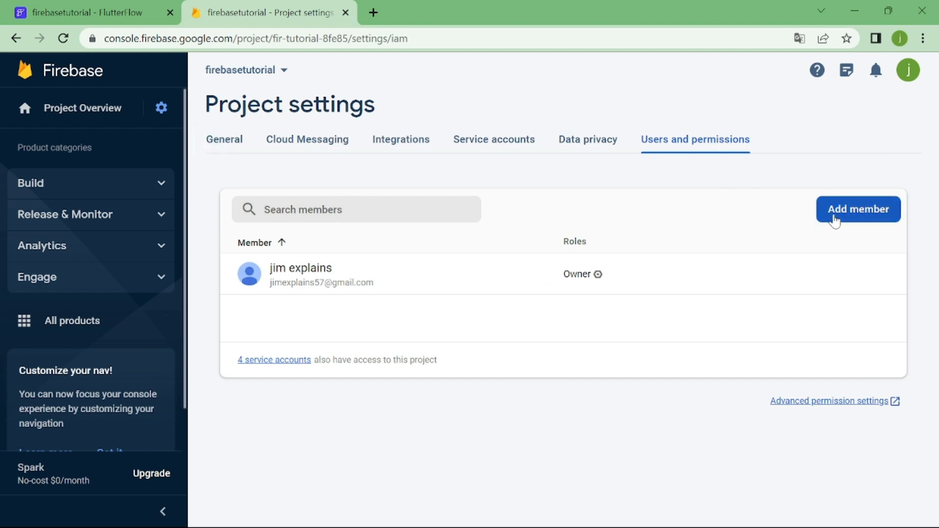
click(858, 210)
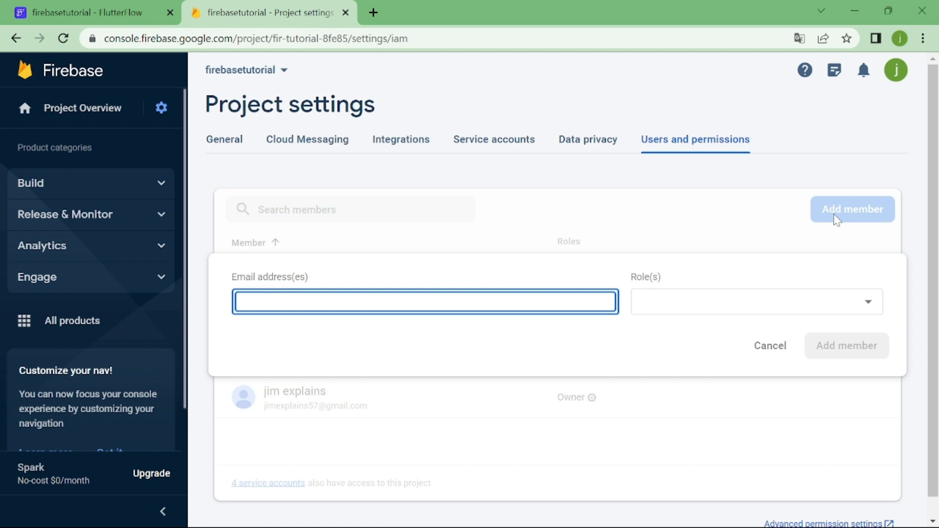
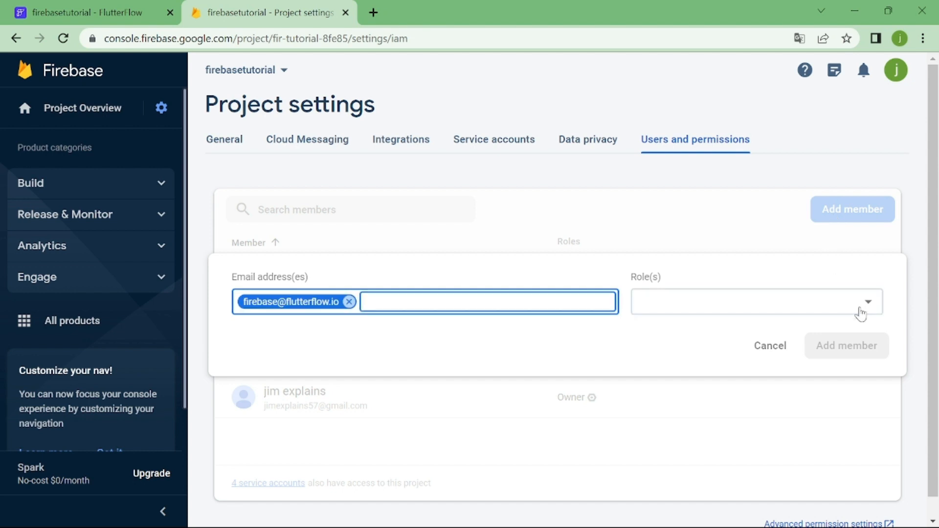
Assign the Editor role and add the member to the project
click(868, 301)
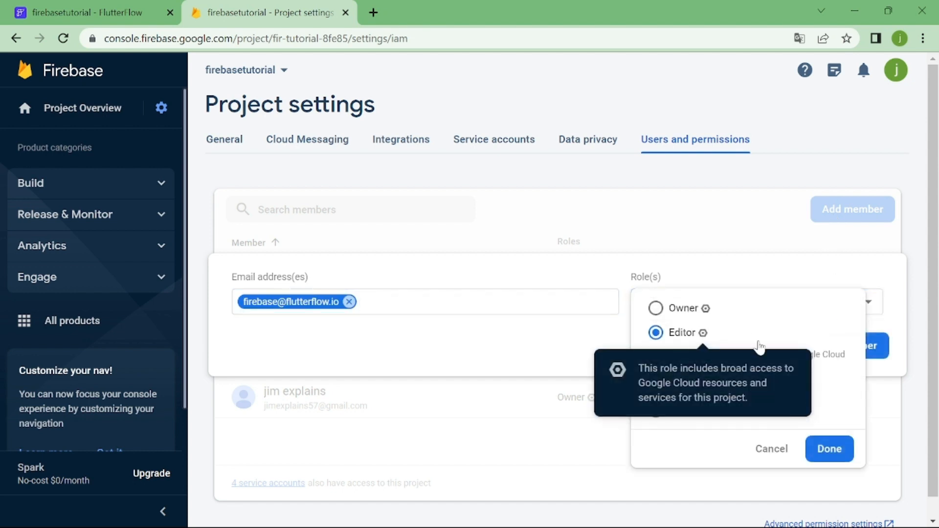
click(828, 449)
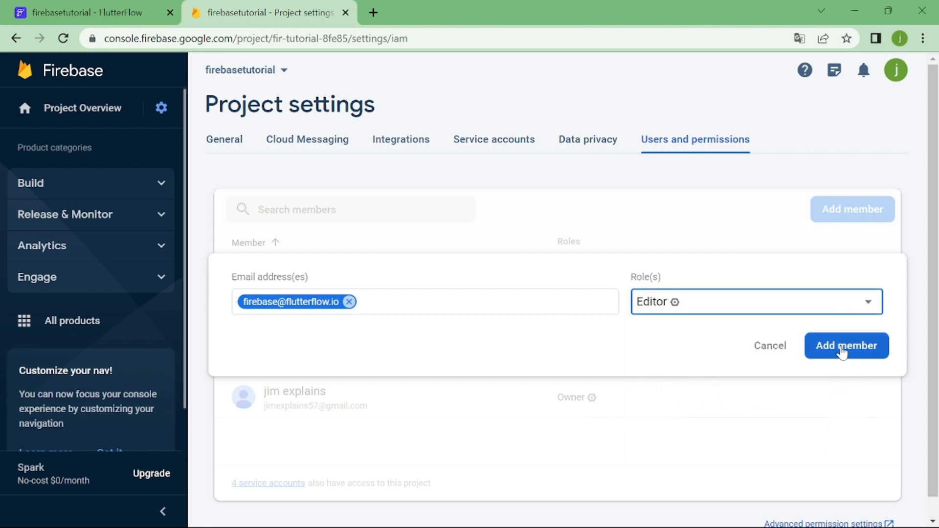
click(846, 346)
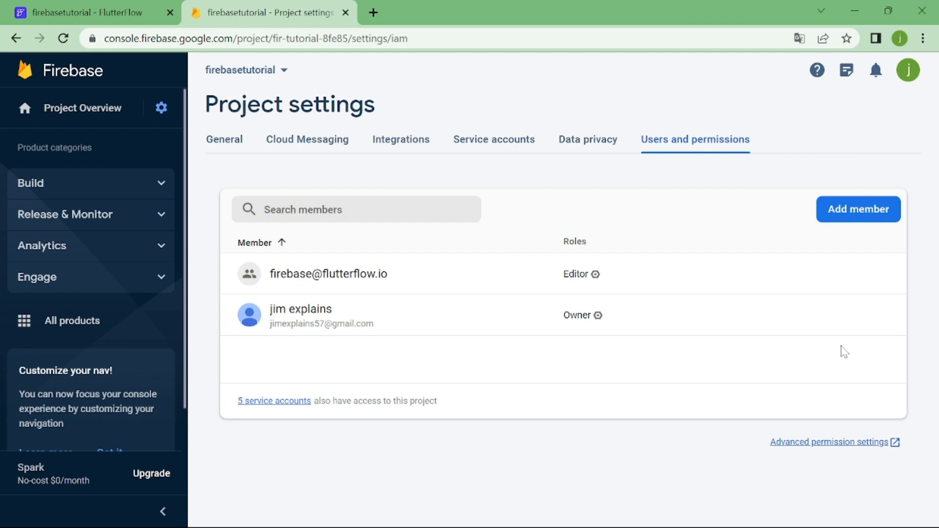
mouse_move(846, 446)
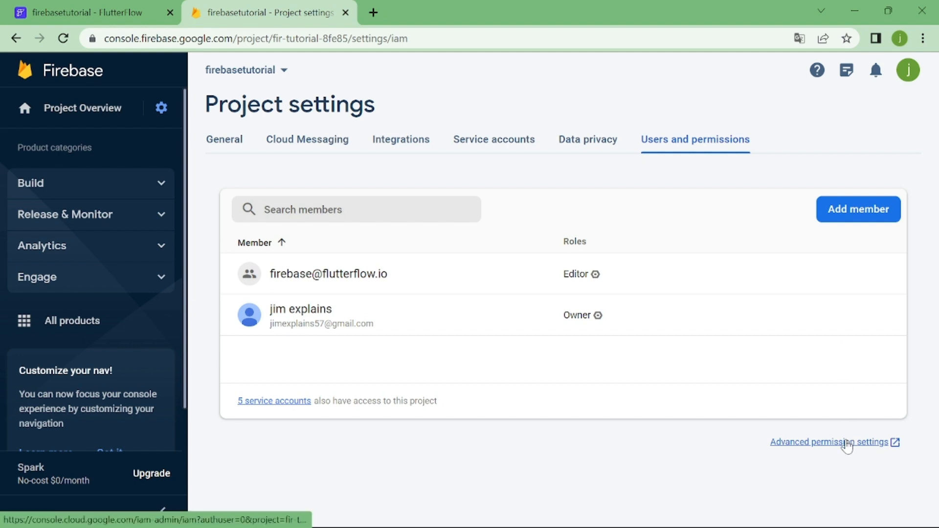
click(830, 442)
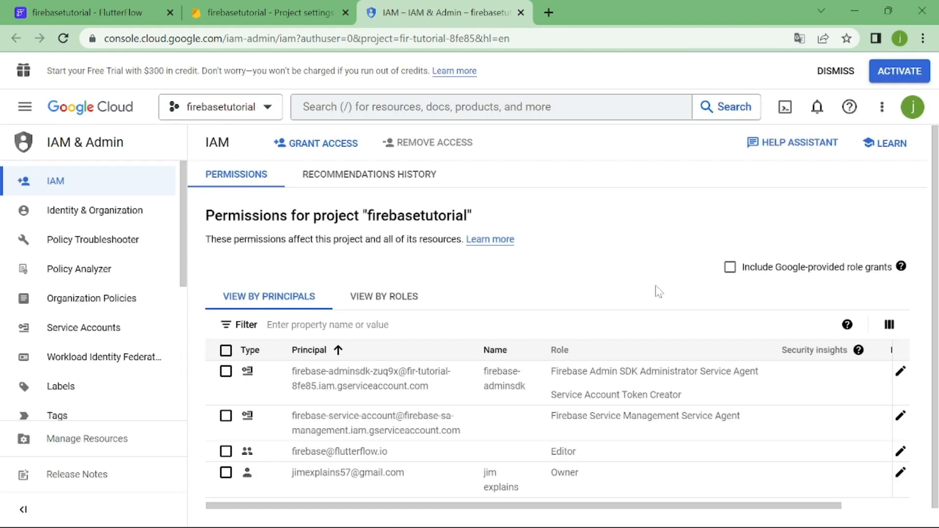
mouse_move(901, 451)
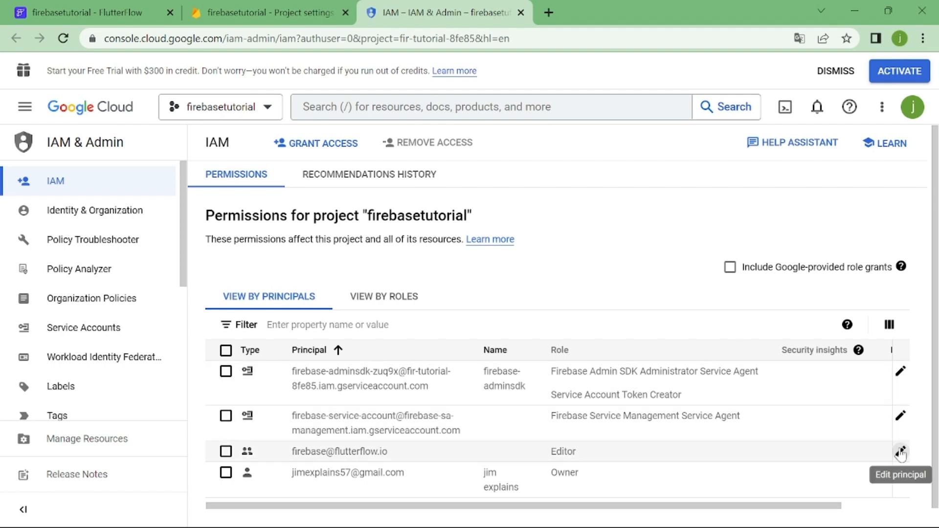
click(901, 451)
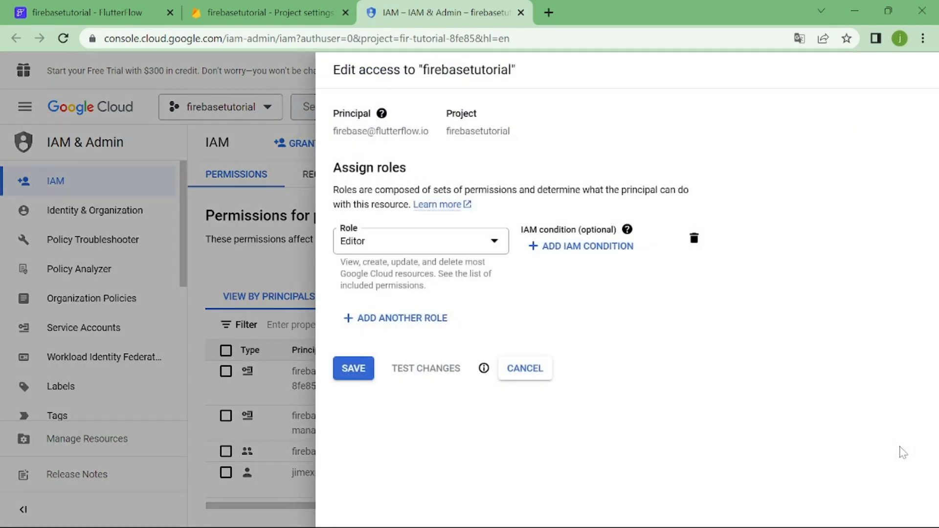
click(394, 318)
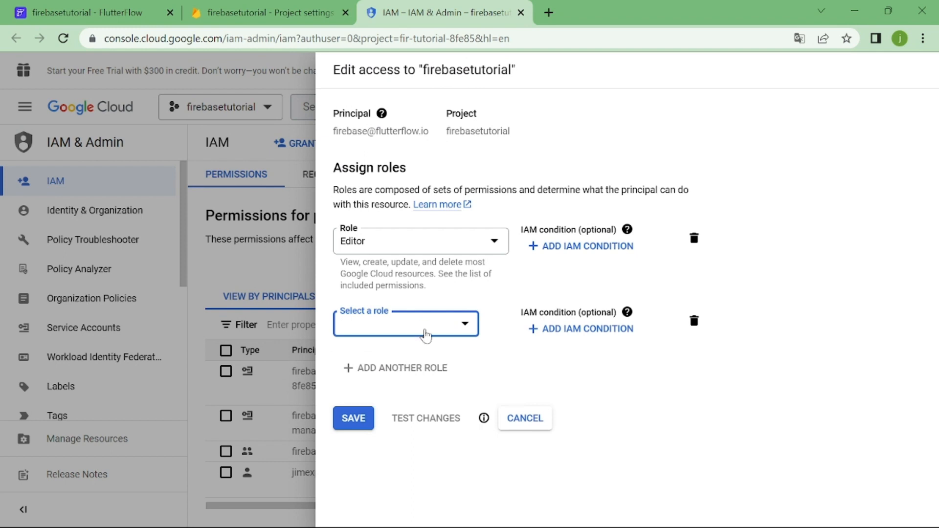
click(406, 324)
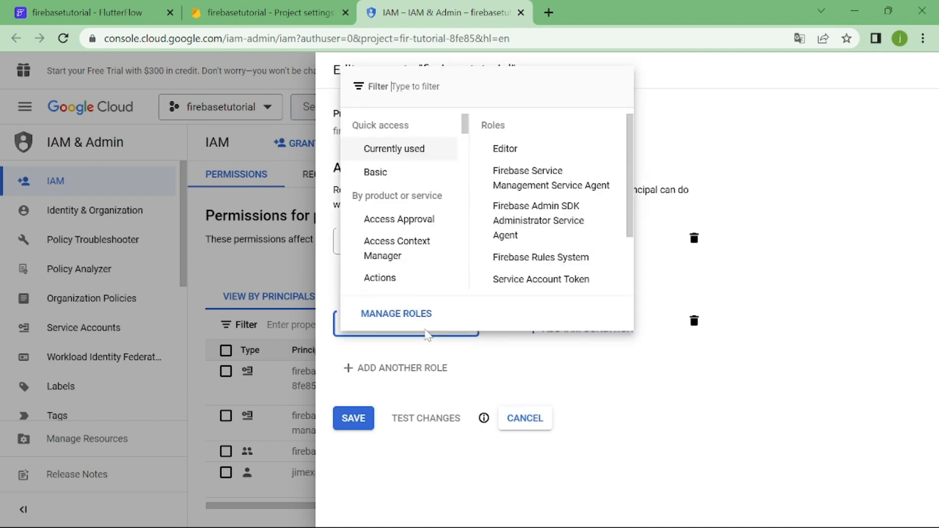
text(cloud func)
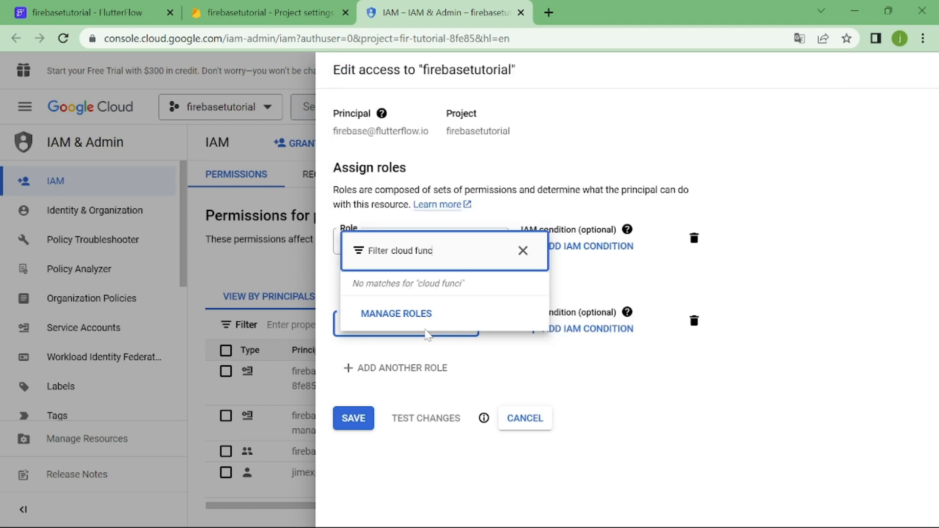
text(toin)
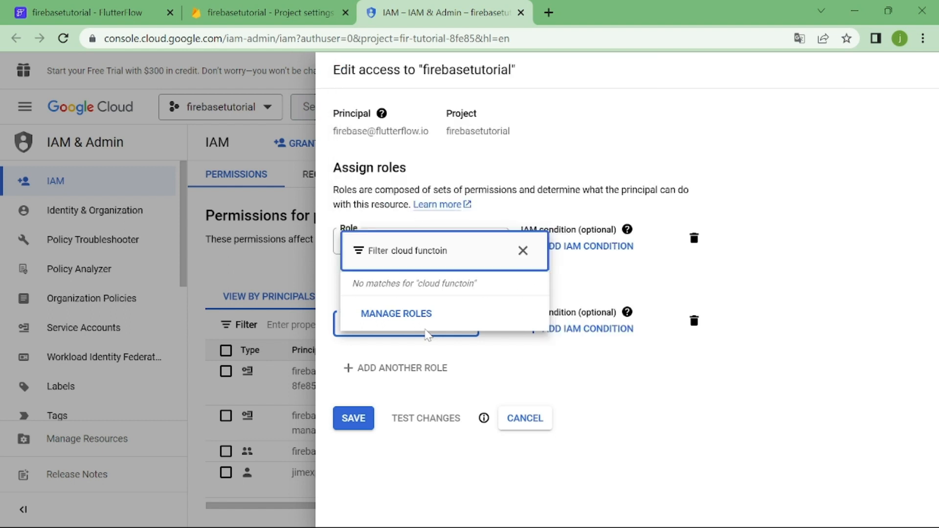
key(Backspace)
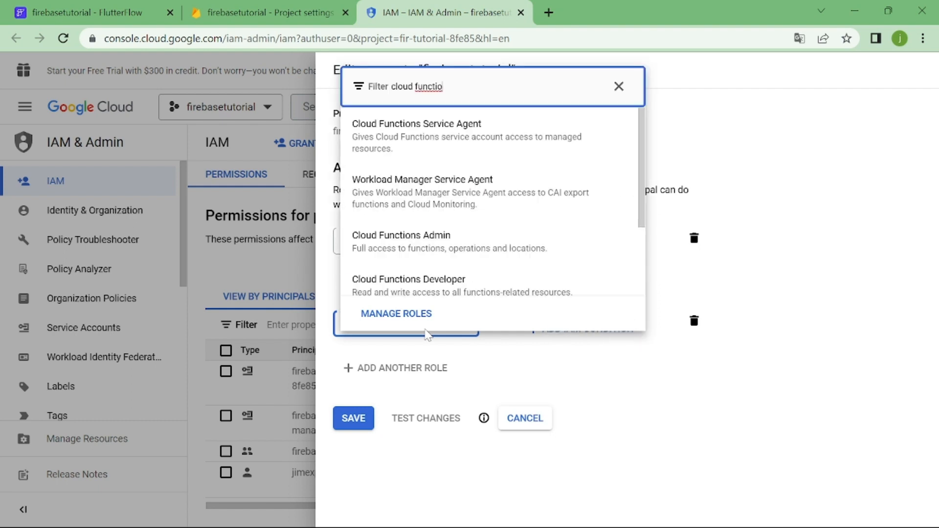
click(401, 235)
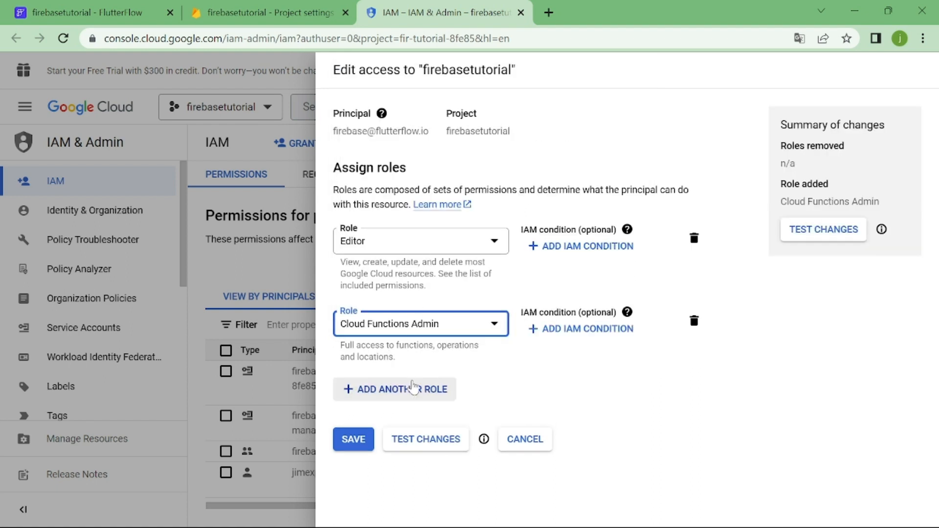
Add the Service Account User role as well and save the member's roles
click(394, 388)
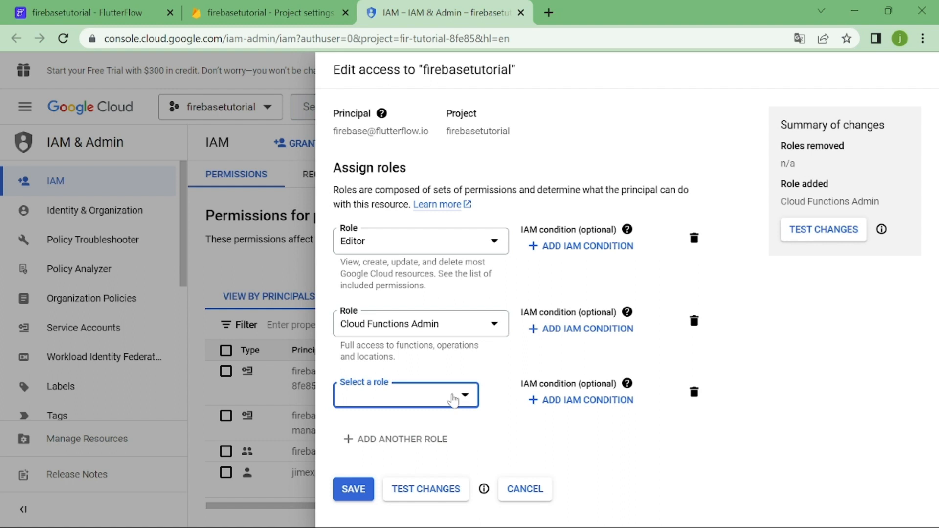
click(406, 394)
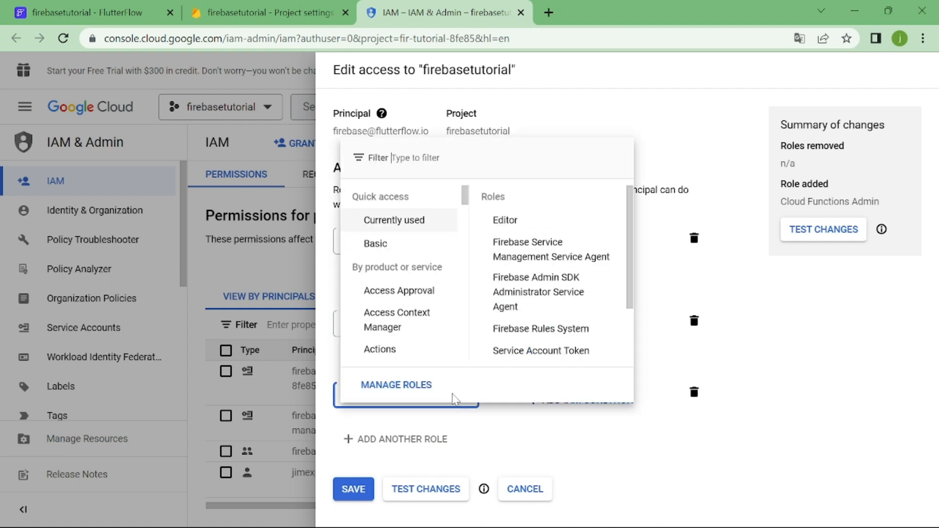
text(se)
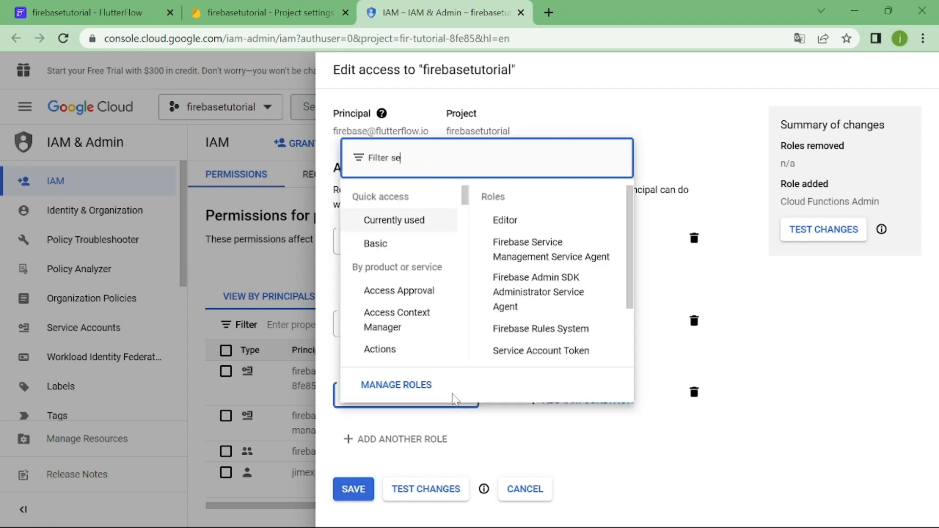
text(rvice account)
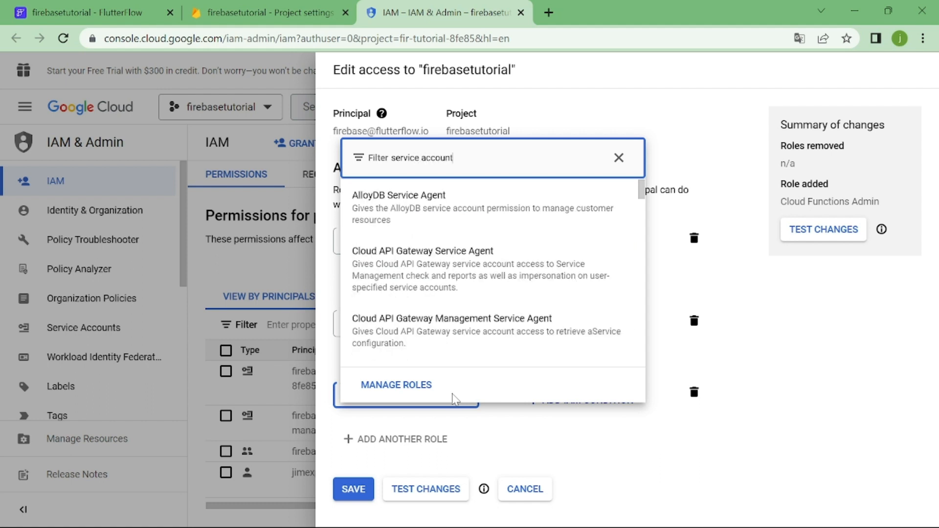
text(user)
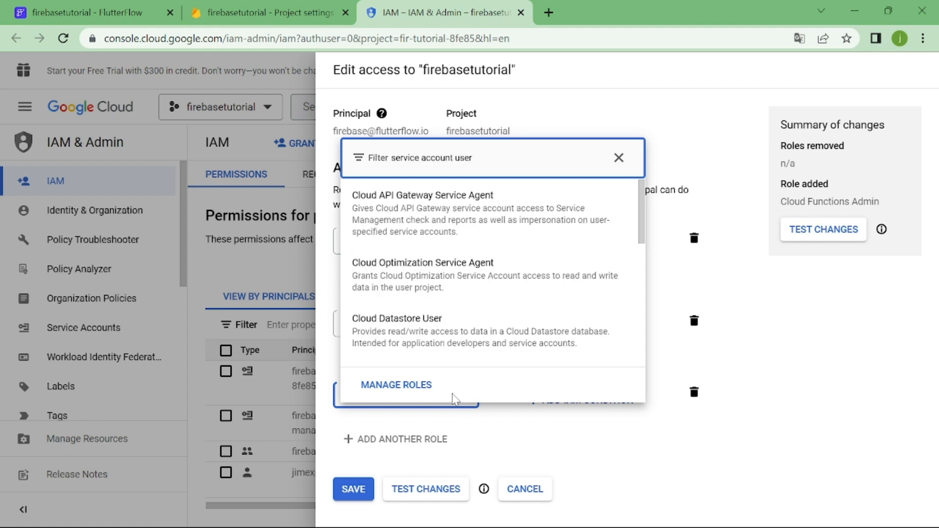
scroll(down, 3)
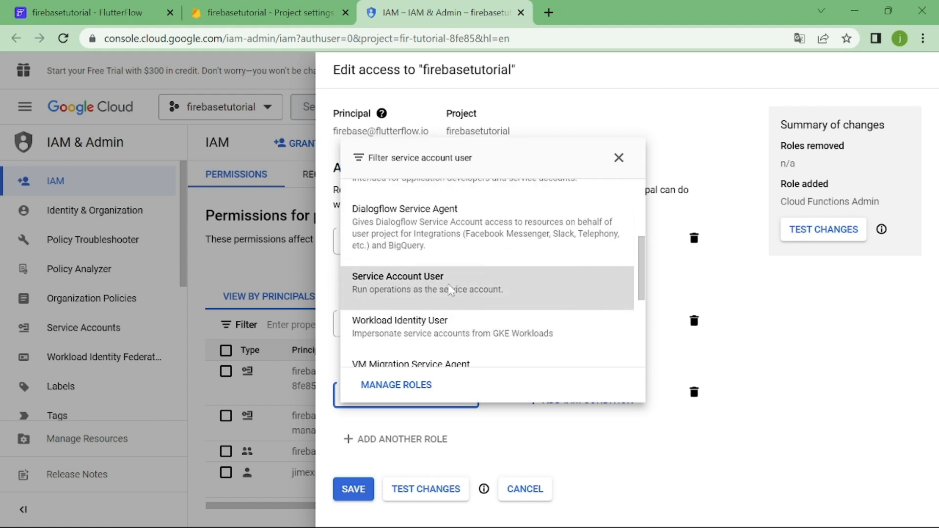
click(397, 276)
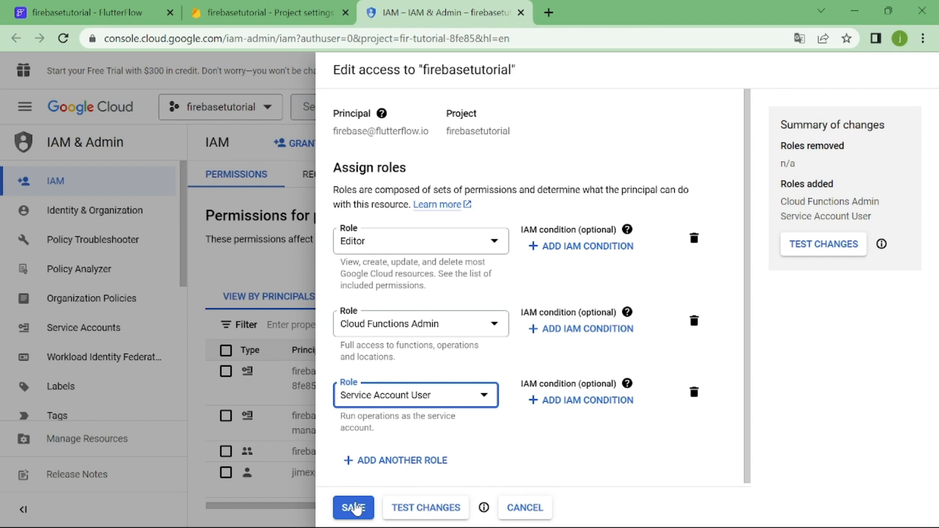
click(353, 508)
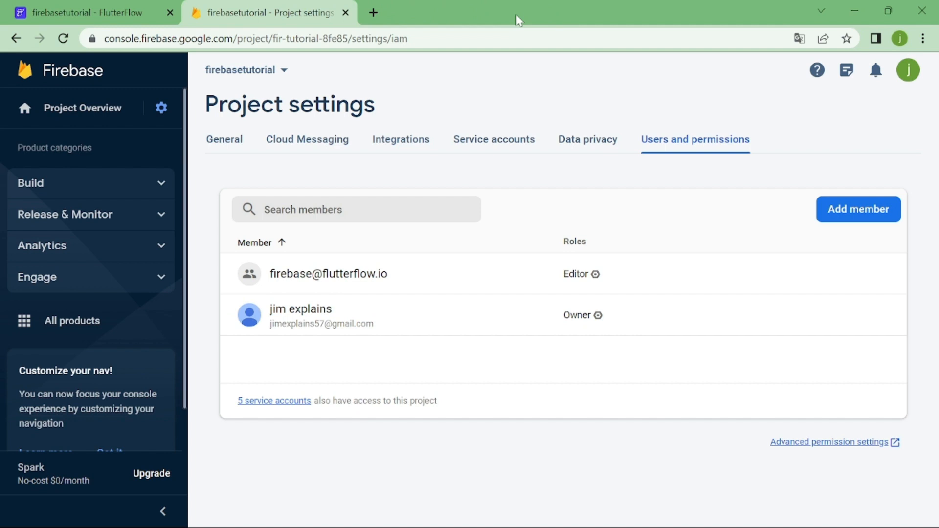
mouse_move(212, 64)
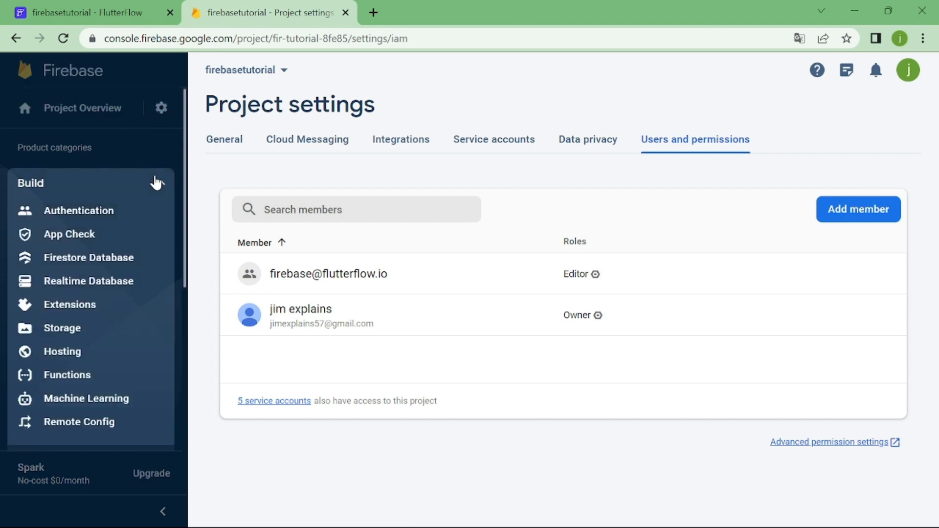
Go to Firestore Database for the firebasetutorial project
click(89, 257)
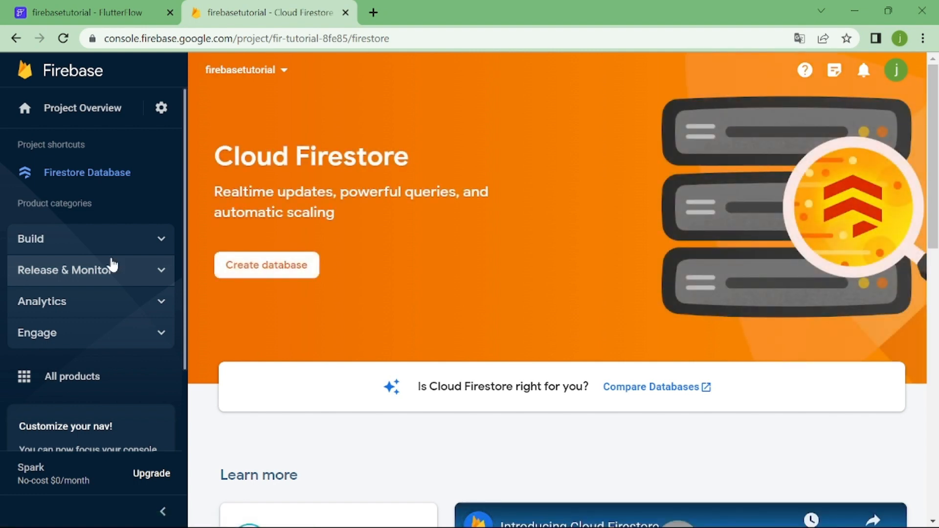
mouse_move(244, 271)
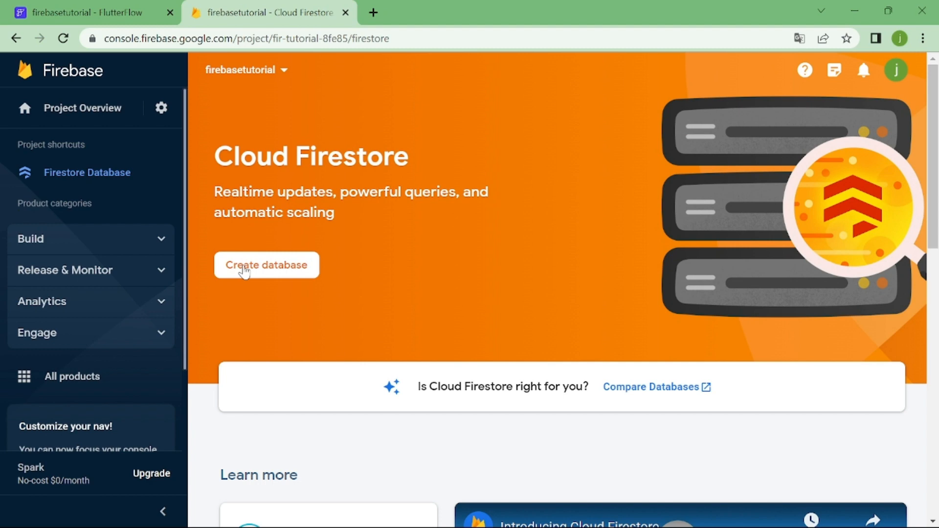
Create the Firestore database in test mode with location nam5 (United States) and enable it
click(266, 265)
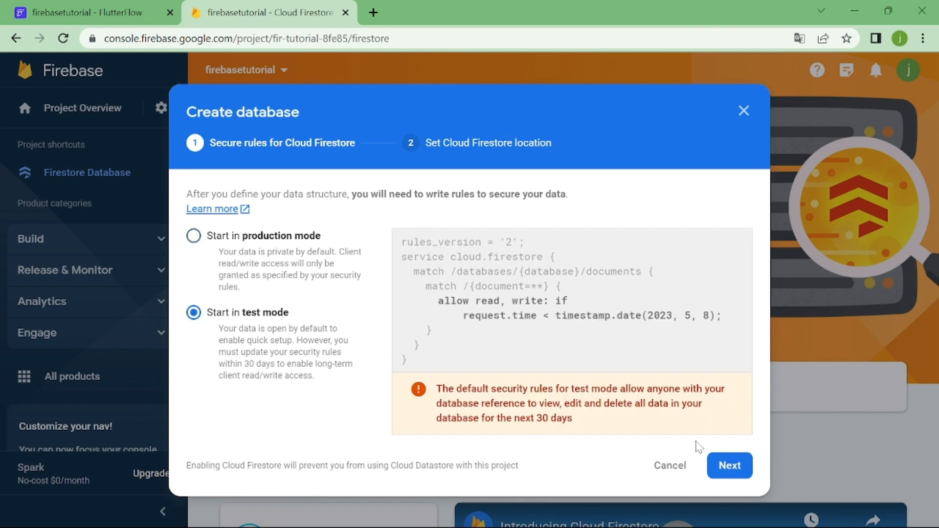
click(729, 465)
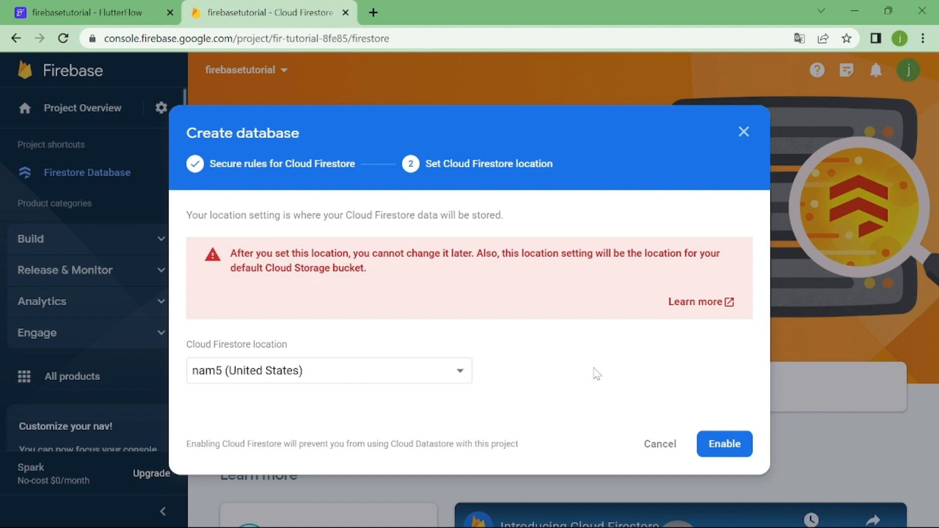
mouse_move(468, 366)
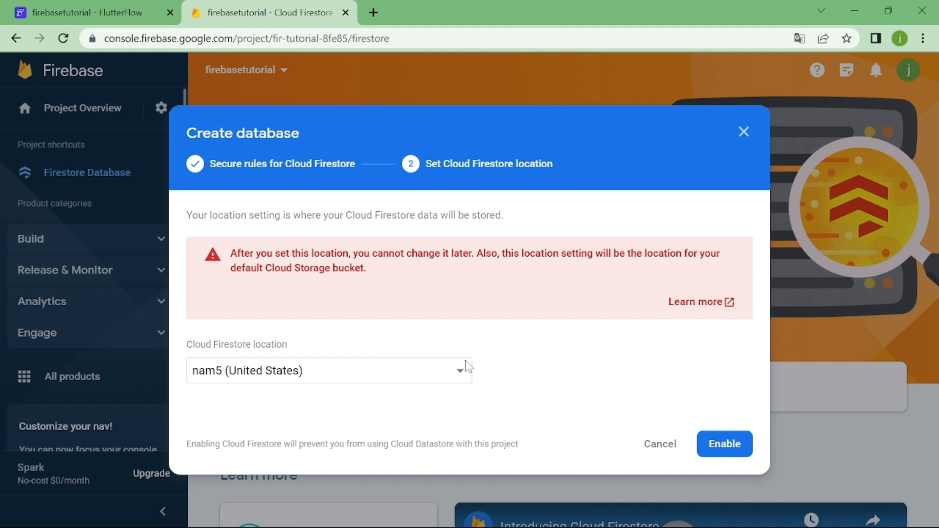
click(329, 370)
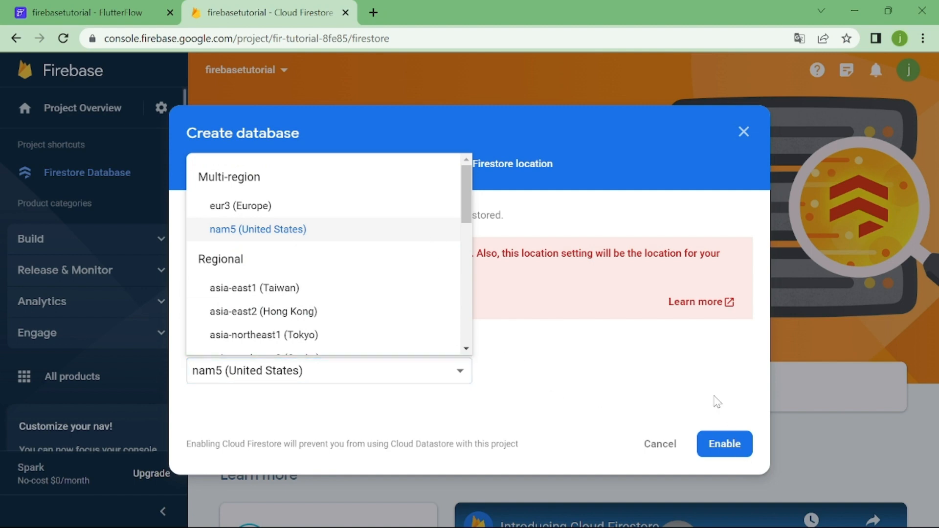
click(723, 444)
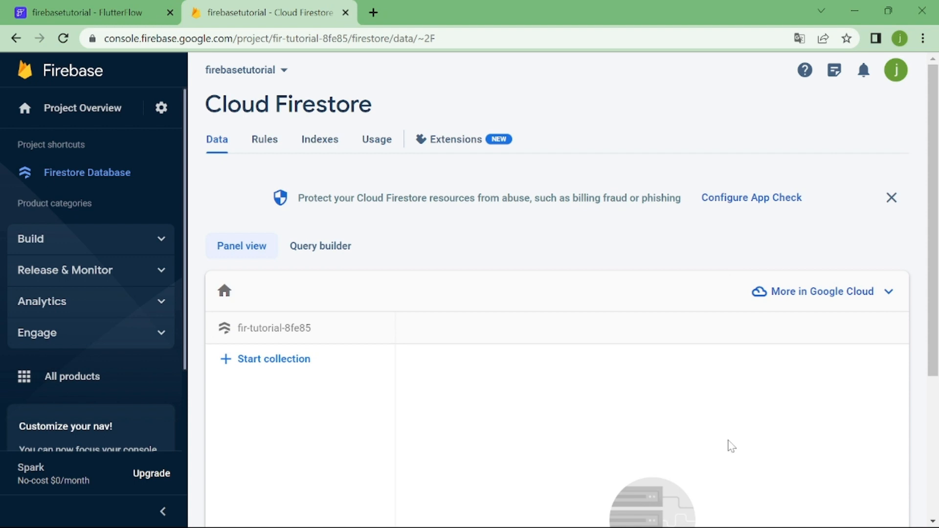
scroll(down, 3)
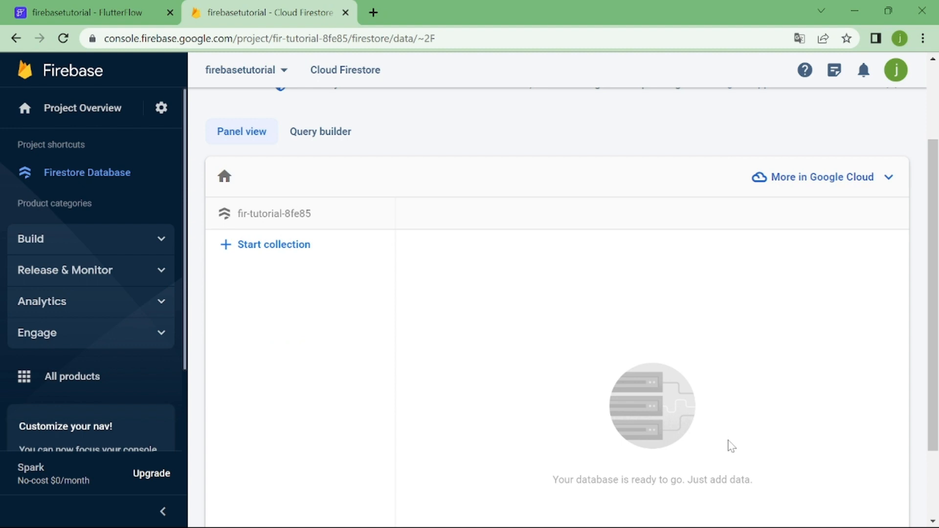
mouse_move(515, 354)
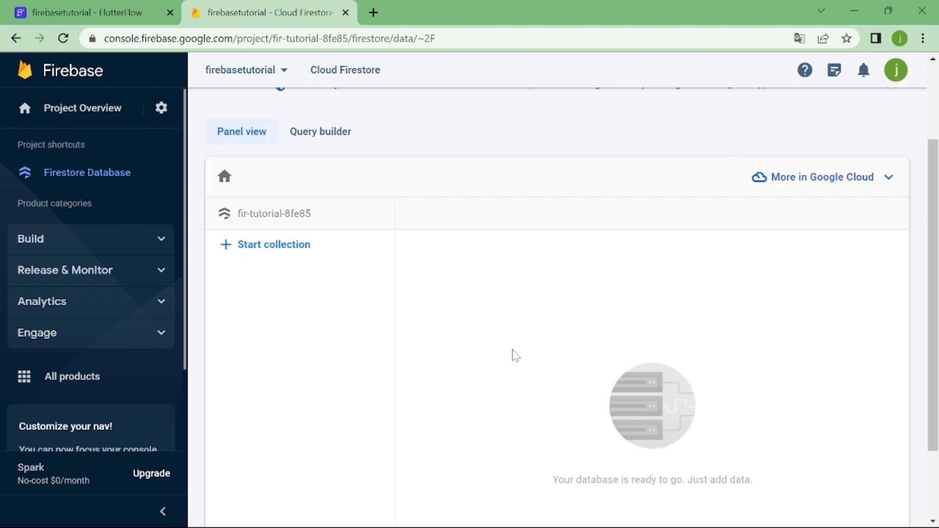
mouse_move(199, 132)
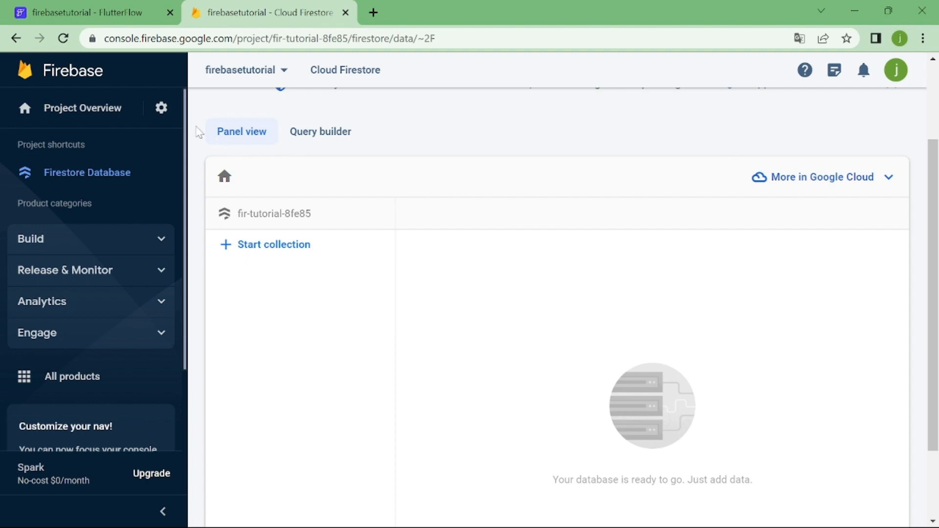
From Project settings, copy the project ID fir-tutorial-8fe85 and return to FlutterFlow
click(159, 109)
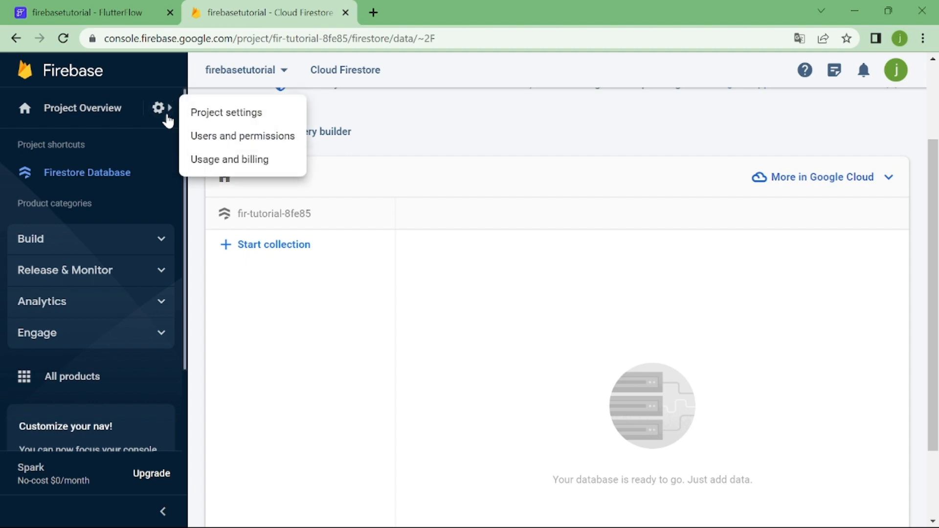
mouse_move(226, 113)
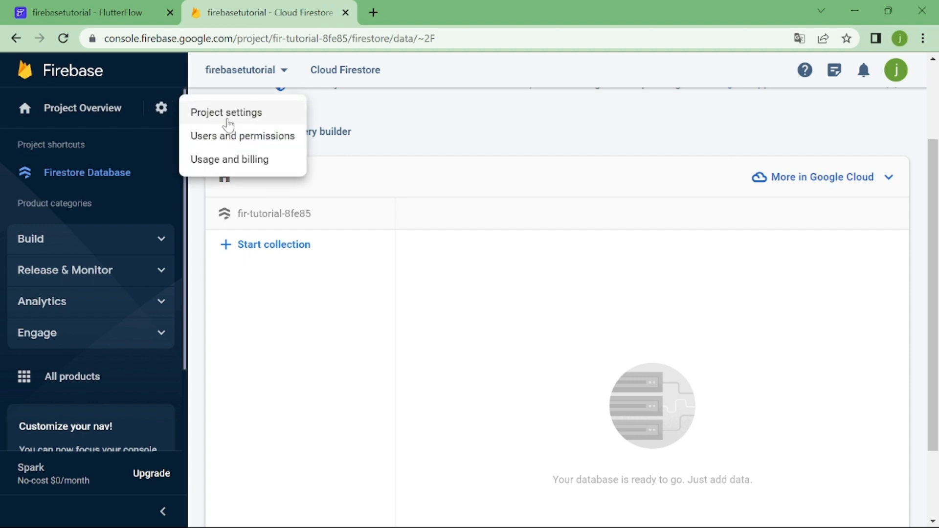
click(226, 113)
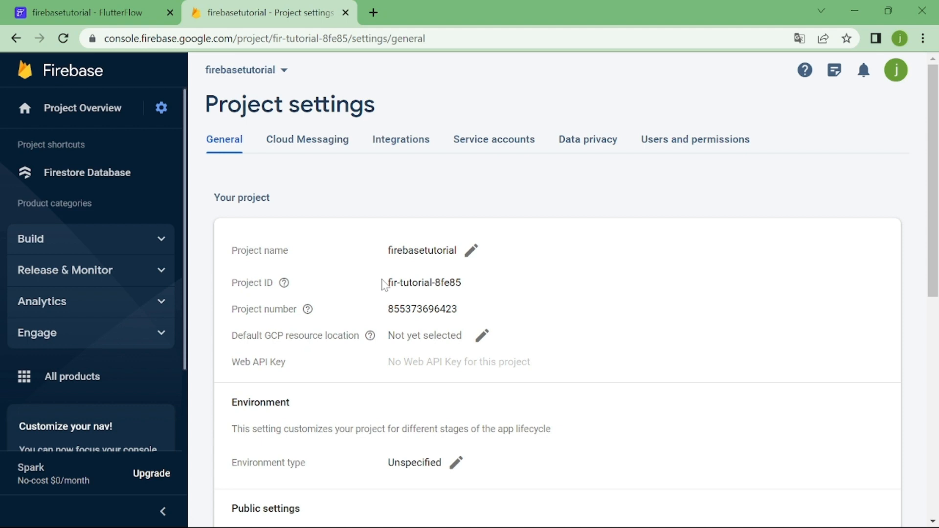
double_click(424, 281)
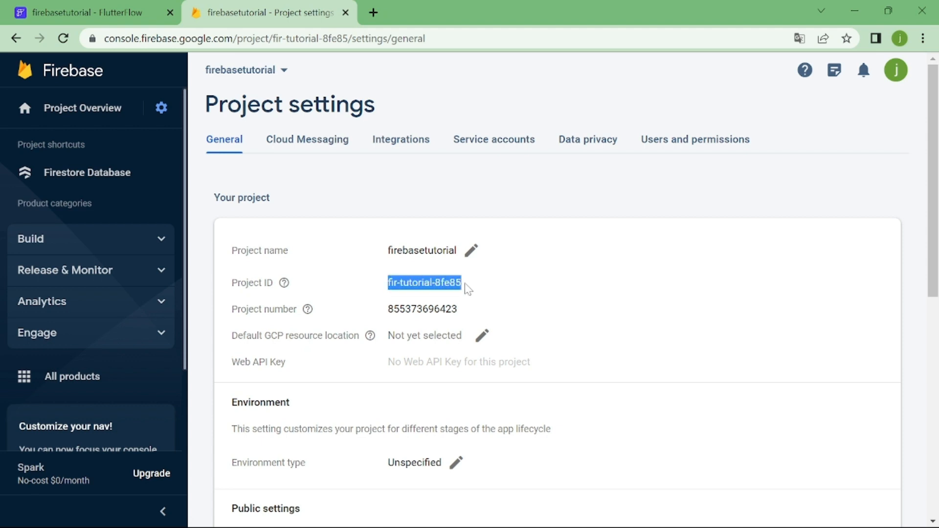
click(81, 12)
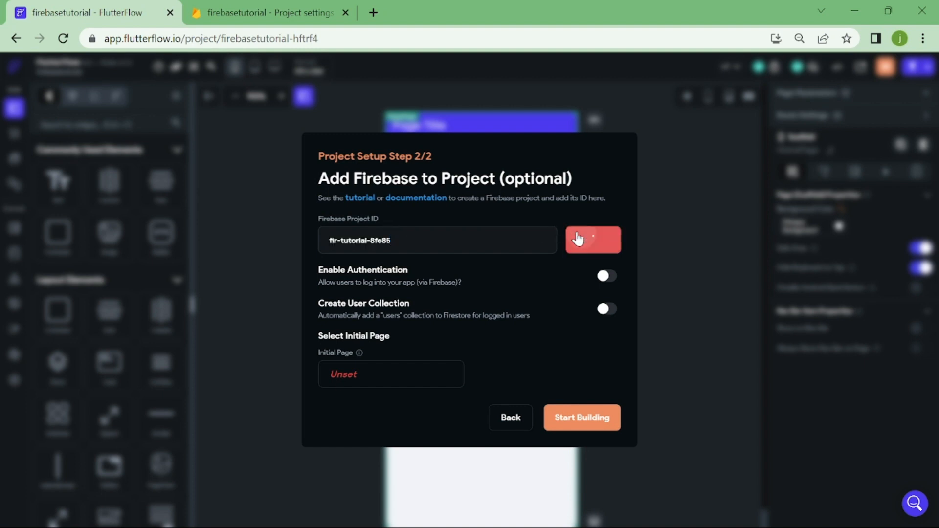
Link project fir-tutorial-8fe85, auto-generate the Firebase config files, and start building
click(590, 240)
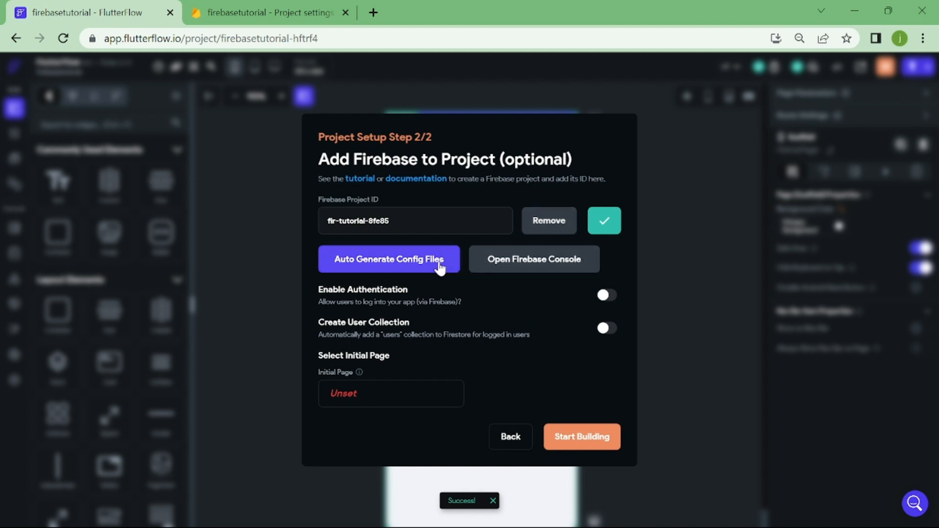
click(388, 258)
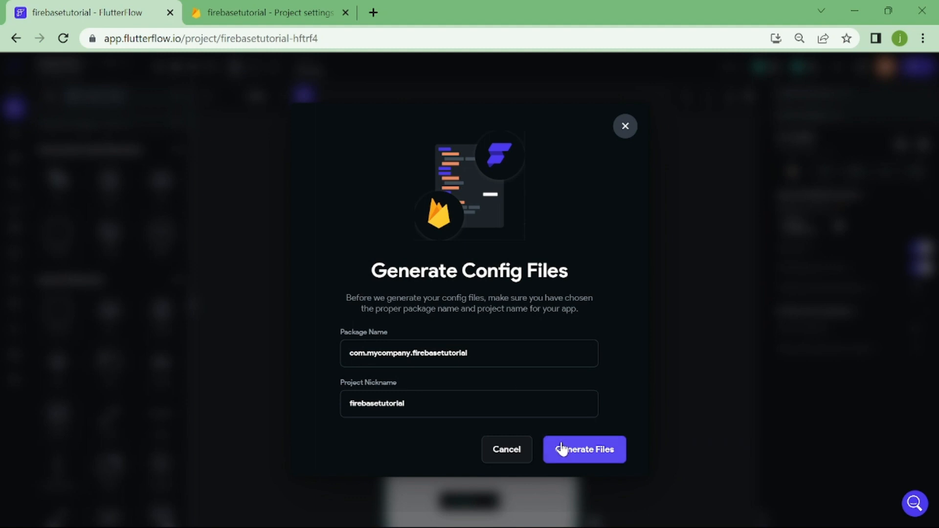
click(582, 449)
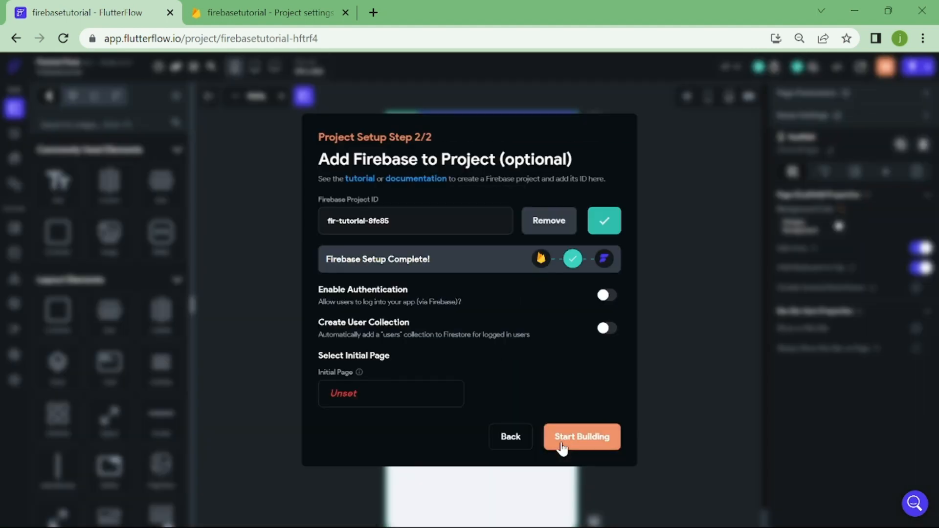
mouse_move(551, 366)
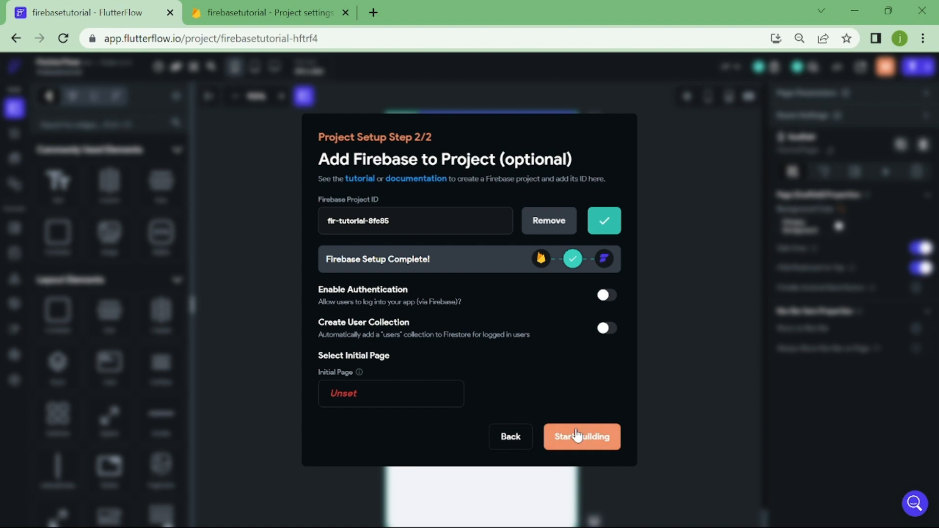
click(580, 437)
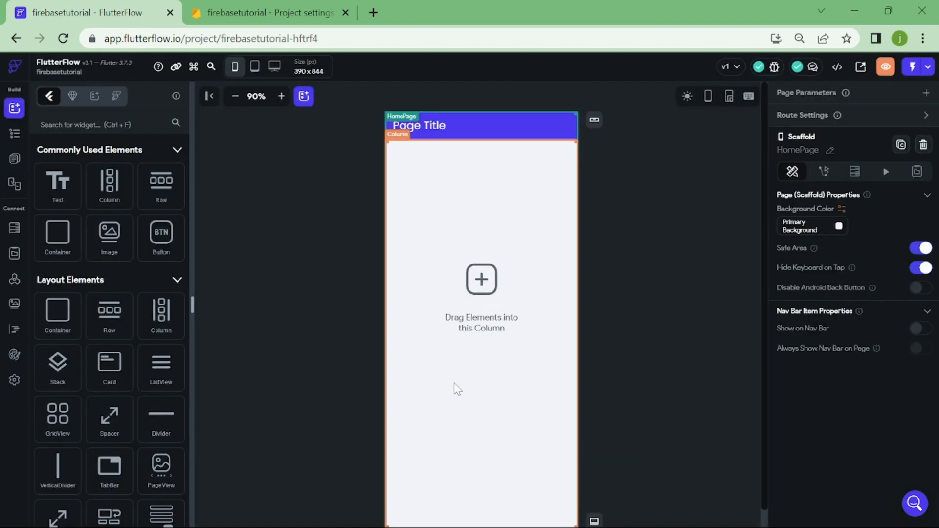
mouse_move(443, 383)
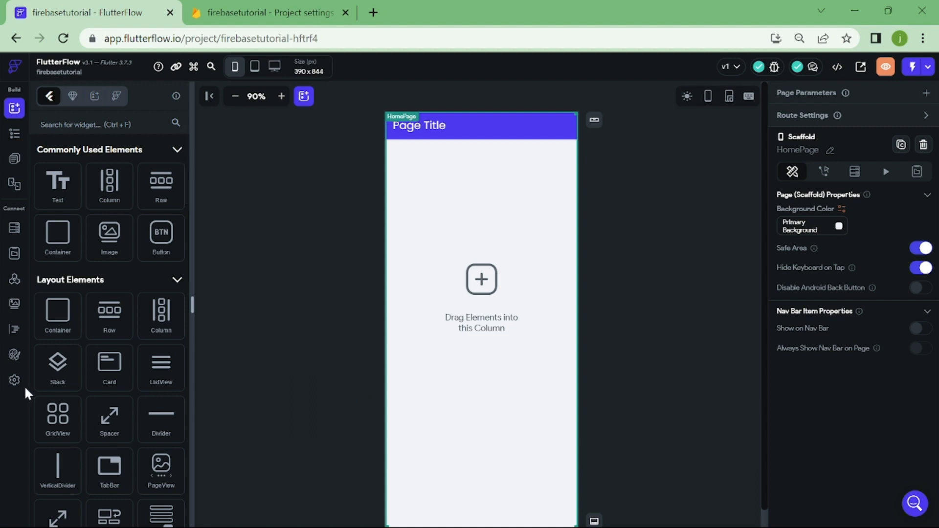
mouse_move(15, 379)
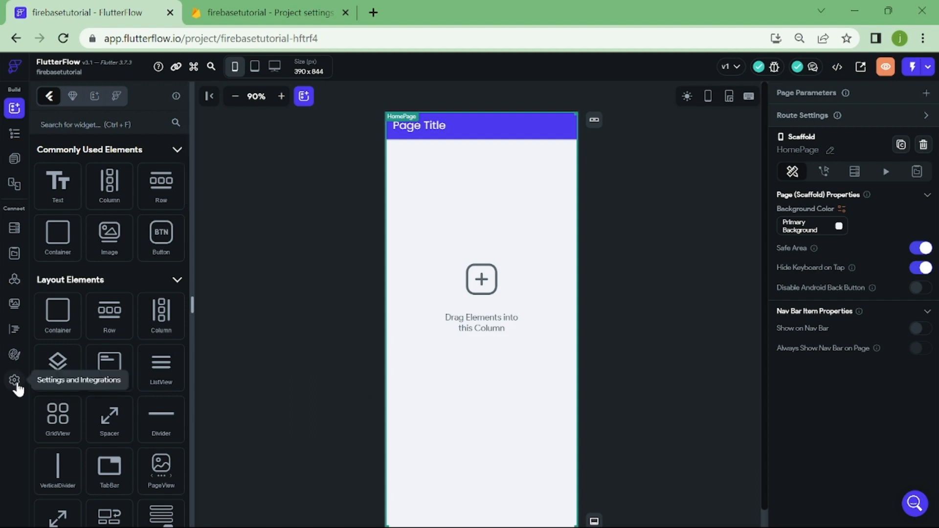
Show the Firebase settings page confirming project fir-tutorial-8fe85 is linked and setup complete
click(15, 380)
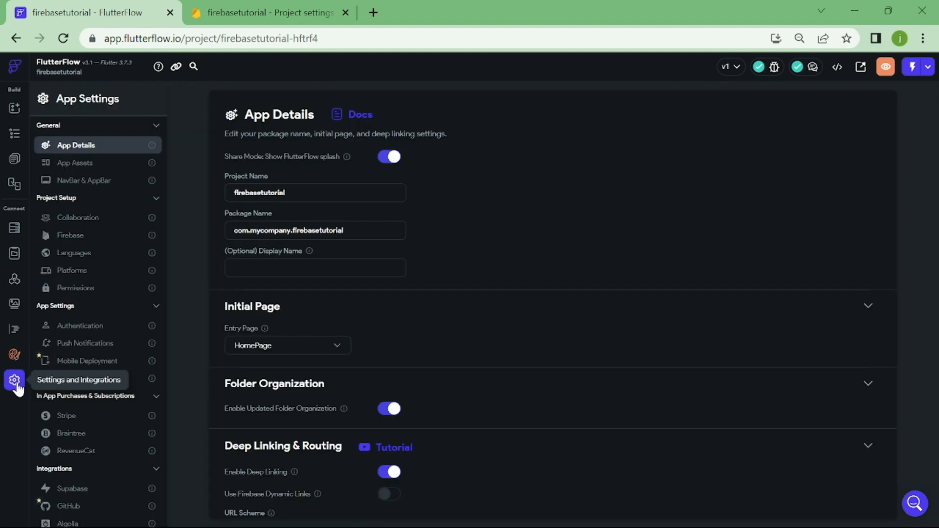
click(71, 235)
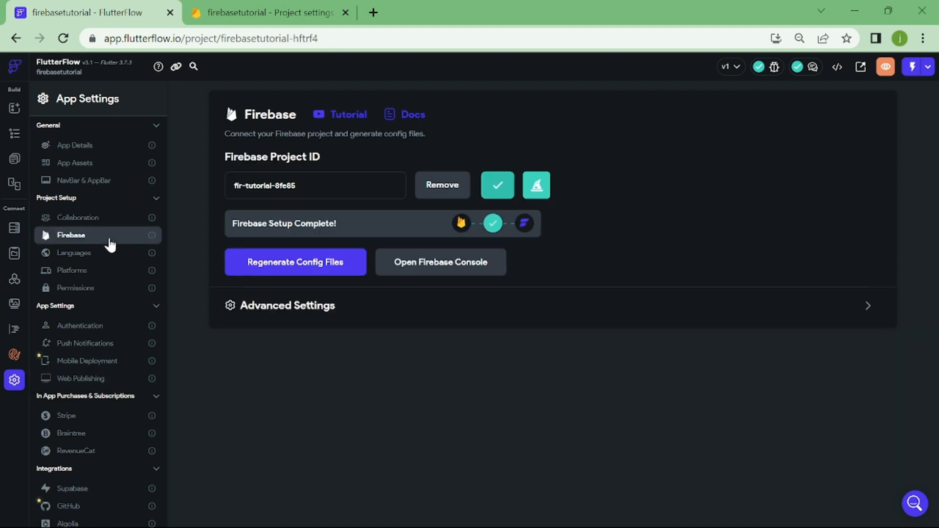
mouse_move(321, 217)
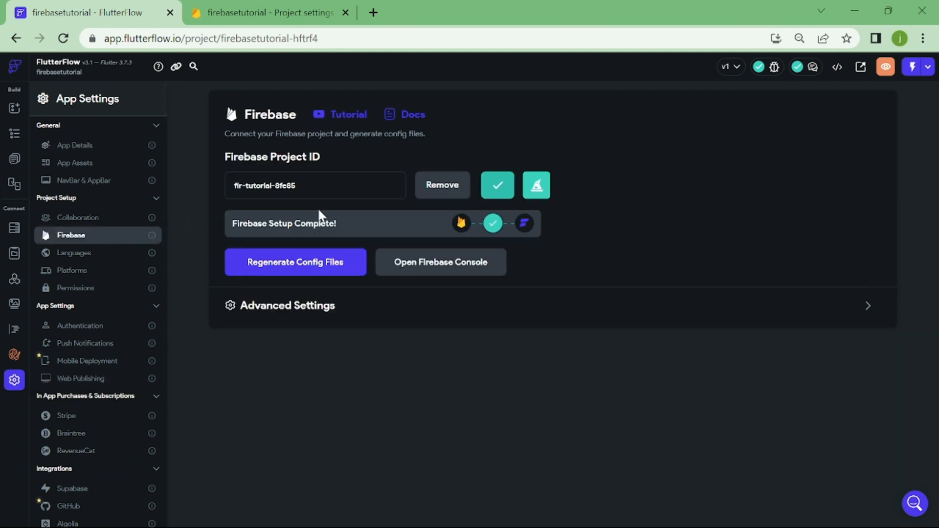